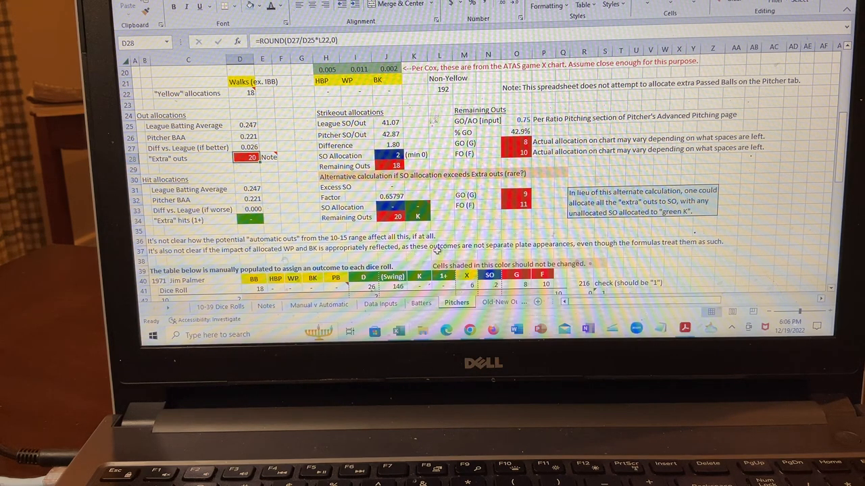
{"action": "mouse_move", "coordinate": [289, 182]}
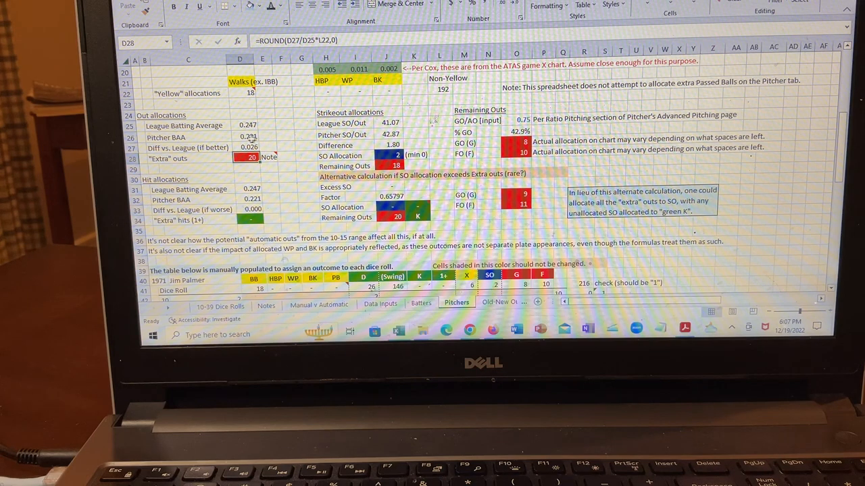
- Inspect the formulas behind the pitcher and league batting averages
{"action": "left_click", "coordinate": [249, 137]}
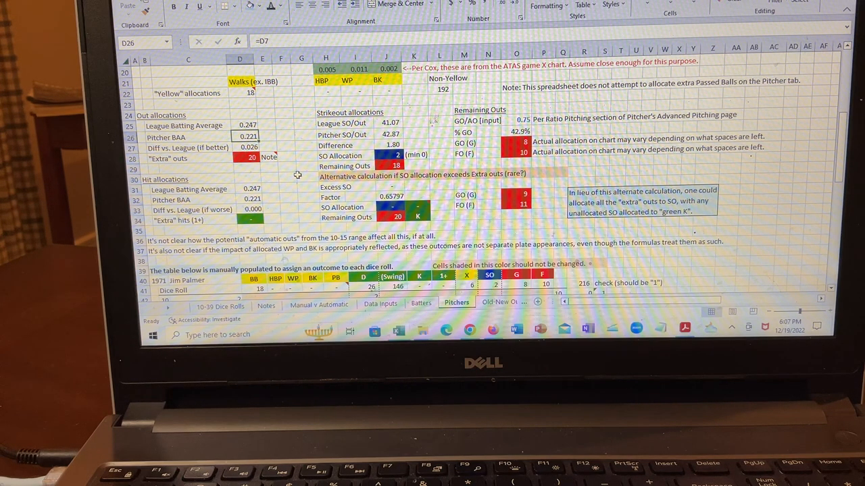
{"action": "mouse_move", "coordinate": [290, 177]}
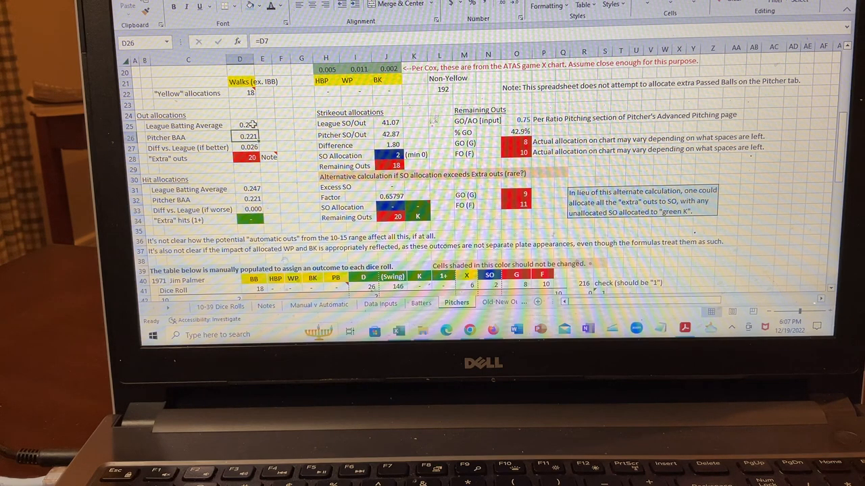
{"action": "left_click", "coordinate": [240, 124]}
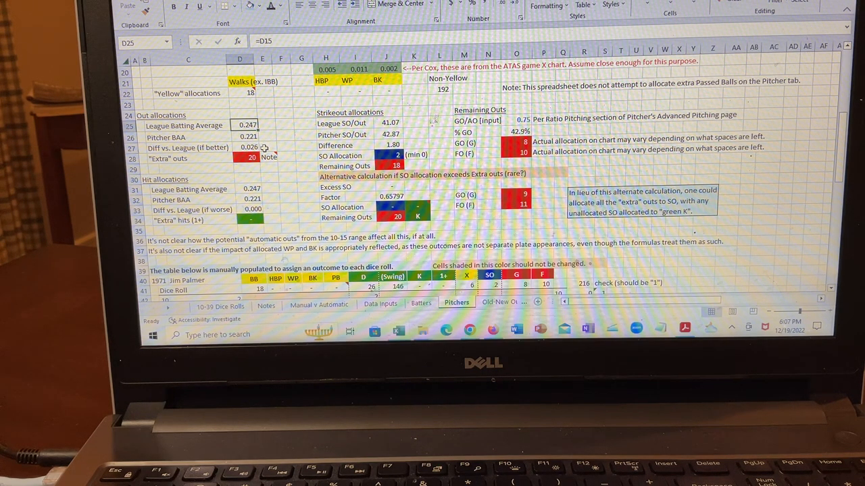
{"action": "mouse_move", "coordinate": [262, 155]}
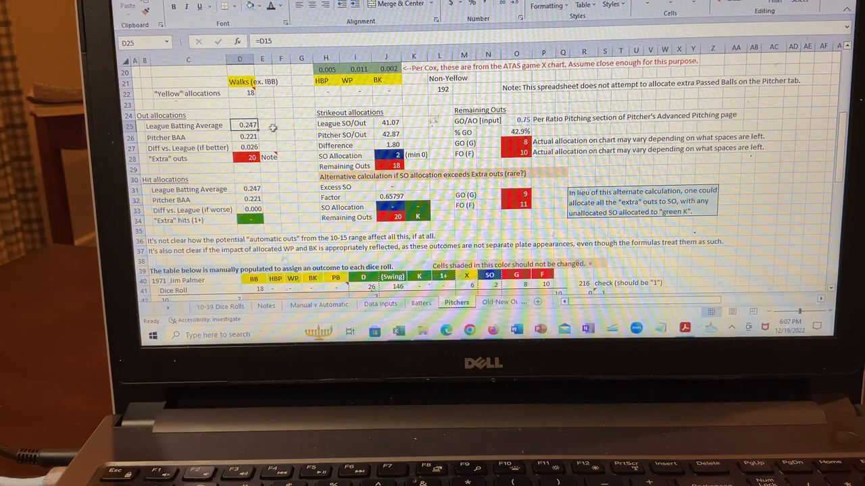
{"action": "mouse_move", "coordinate": [267, 147]}
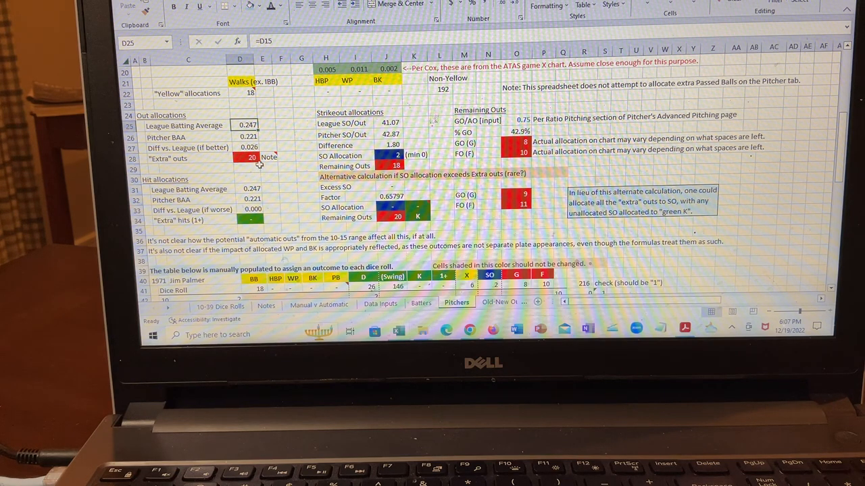
{"action": "mouse_move", "coordinate": [268, 157]}
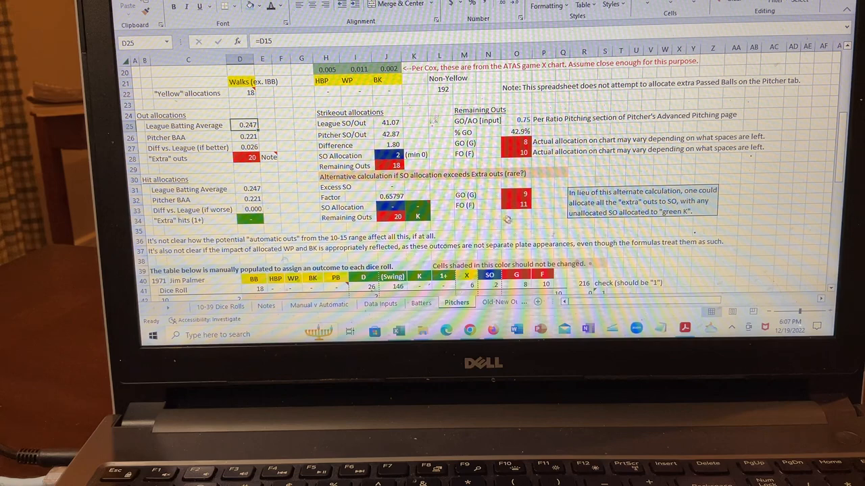
{"action": "mouse_move", "coordinate": [443, 167]}
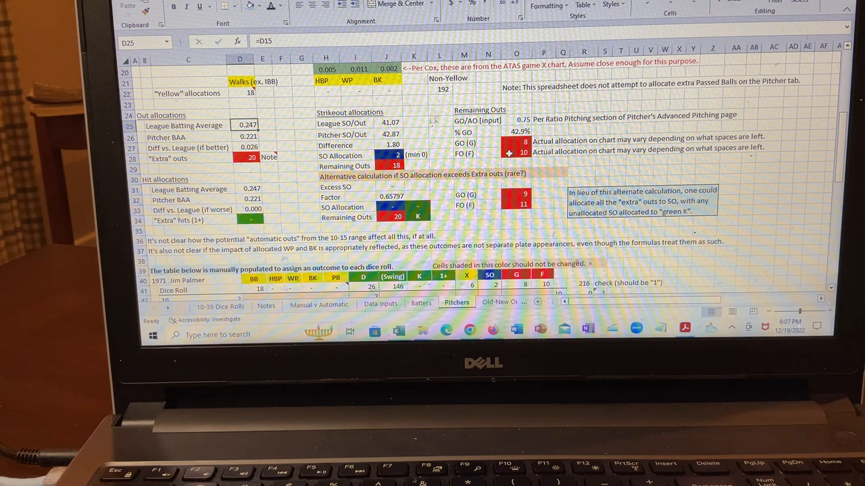
{"action": "mouse_move", "coordinate": [296, 168]}
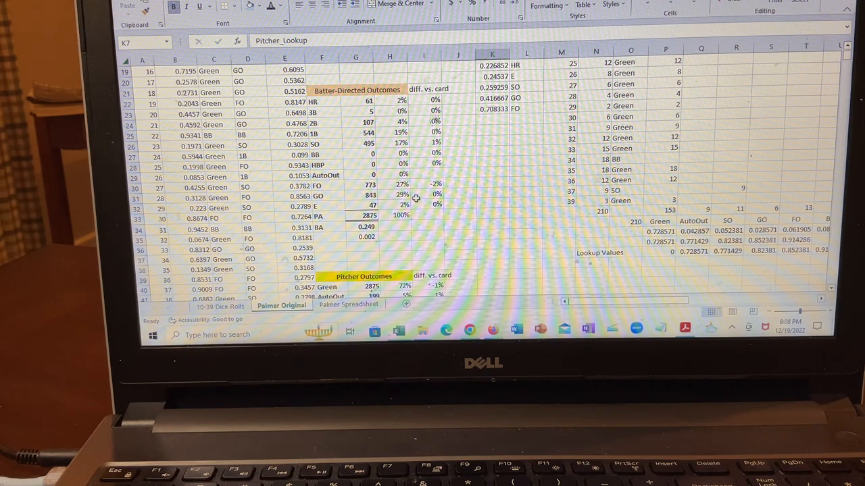
{"action": "scroll", "scroll_direction": "up", "scroll_amount": 3}
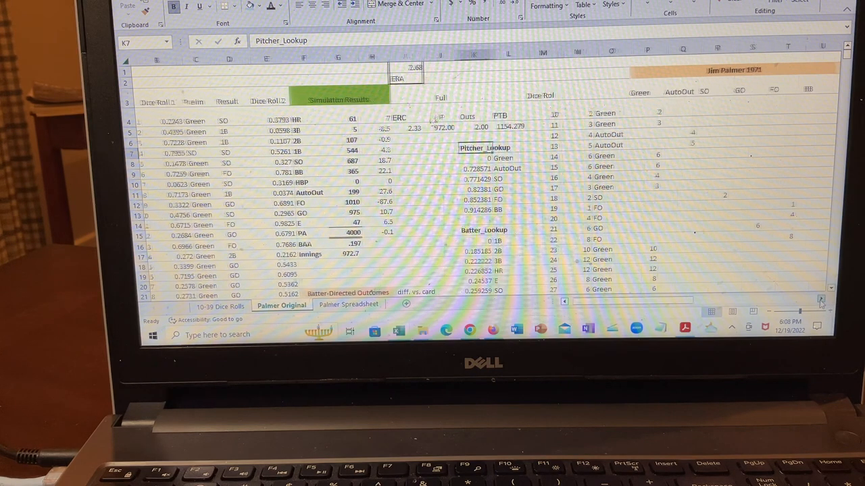
{"action": "scroll", "scroll_direction": "right", "scroll_amount": 3}
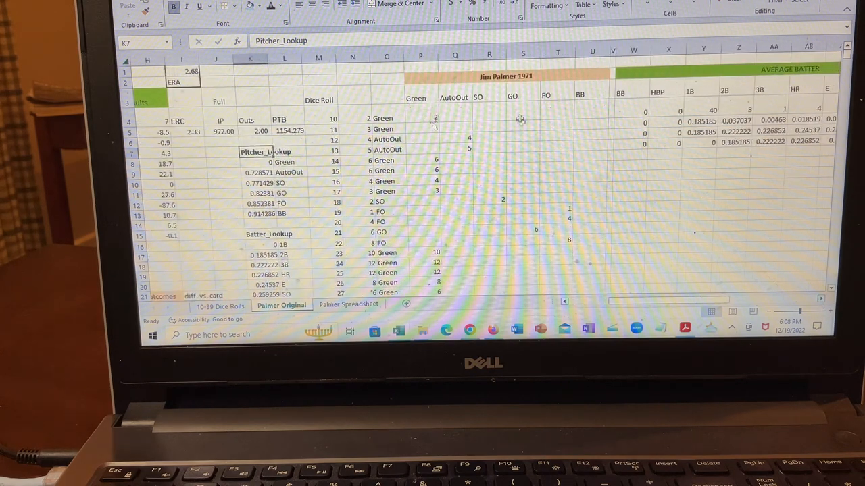
{"action": "mouse_move", "coordinate": [507, 83]}
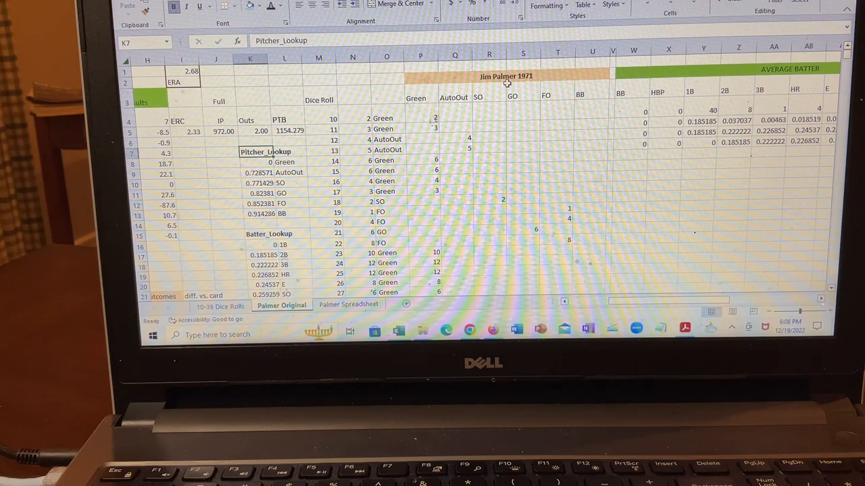
{"action": "mouse_move", "coordinate": [508, 97]}
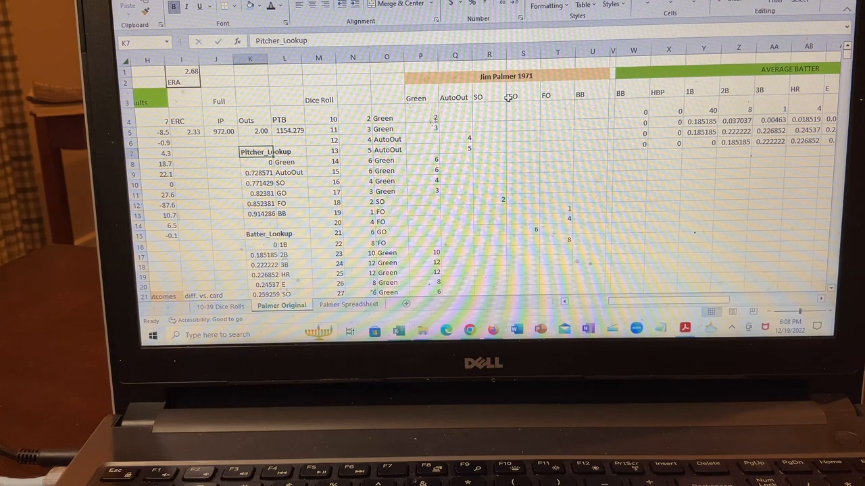
{"action": "scroll", "scroll_direction": "down", "scroll_amount": 3}
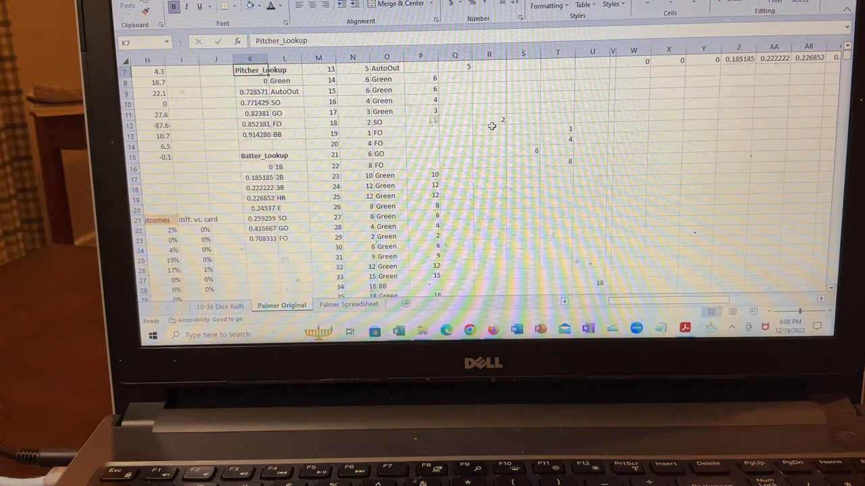
{"action": "scroll", "scroll_direction": "up", "scroll_amount": 3}
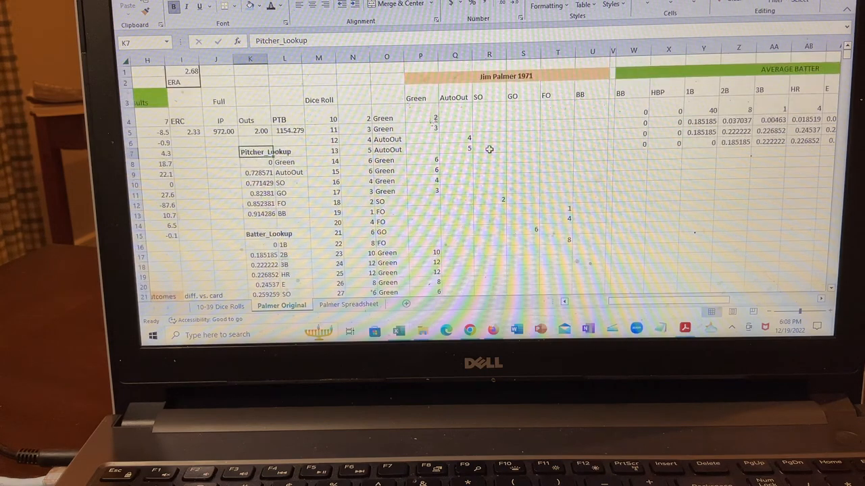
{"action": "mouse_move", "coordinate": [488, 146]}
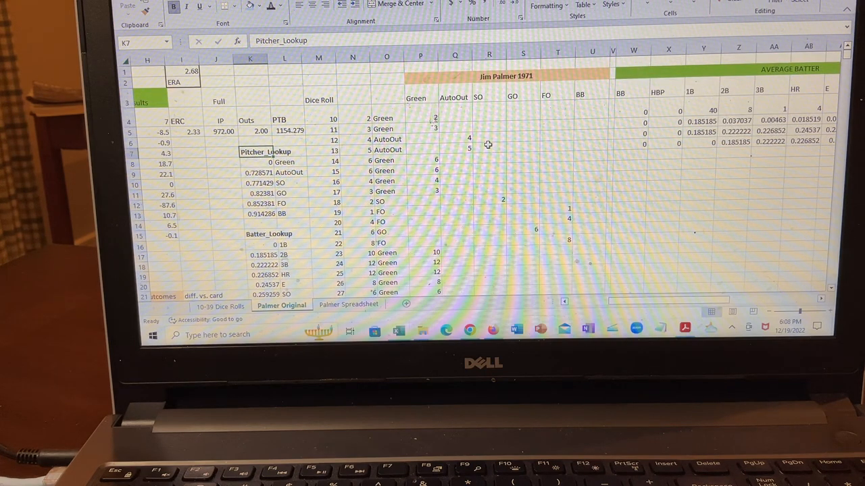
{"action": "mouse_move", "coordinate": [454, 134]}
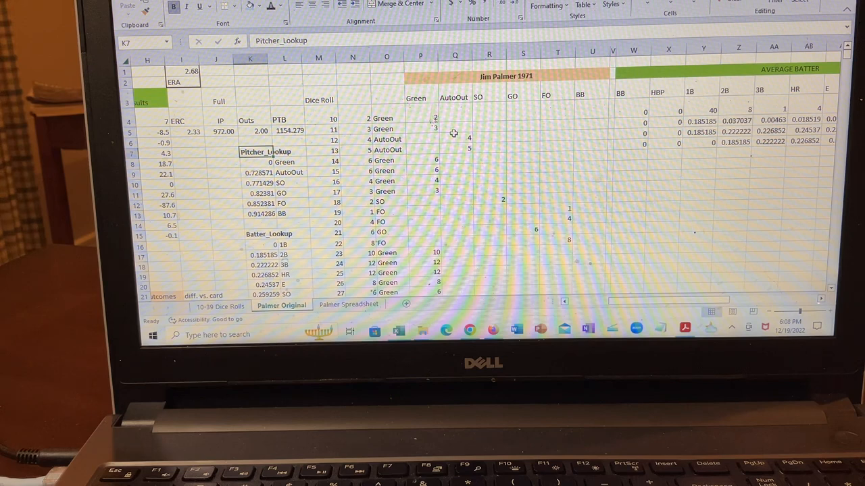
{"action": "mouse_move", "coordinate": [476, 142]}
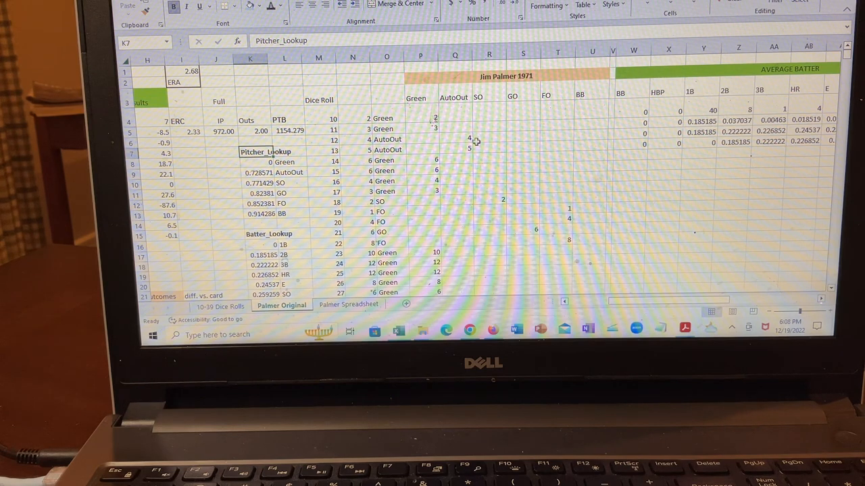
{"action": "mouse_move", "coordinate": [518, 103]}
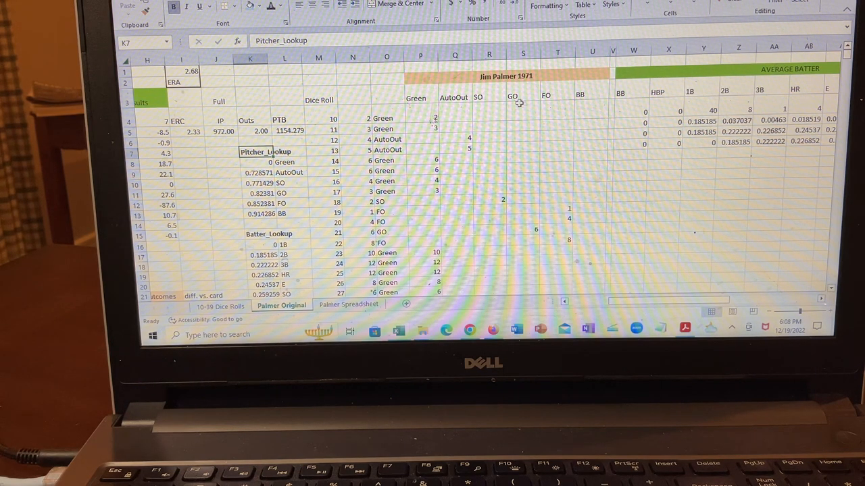
{"action": "scroll", "scroll_direction": "down", "scroll_amount": 3}
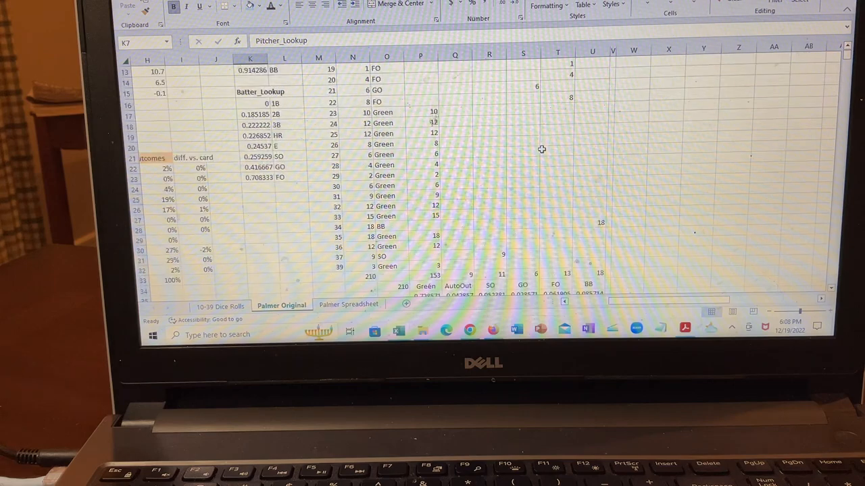
{"action": "scroll", "scroll_direction": "down", "scroll_amount": 3}
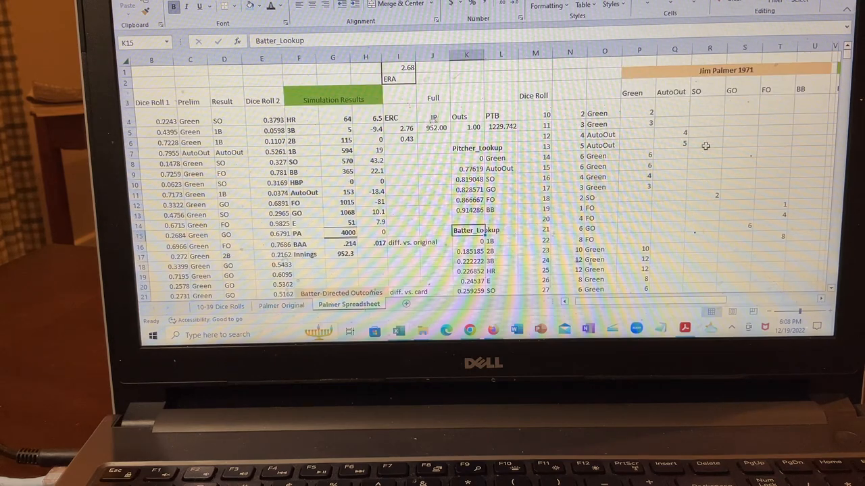
{"action": "scroll", "scroll_direction": "down", "scroll_amount": 3}
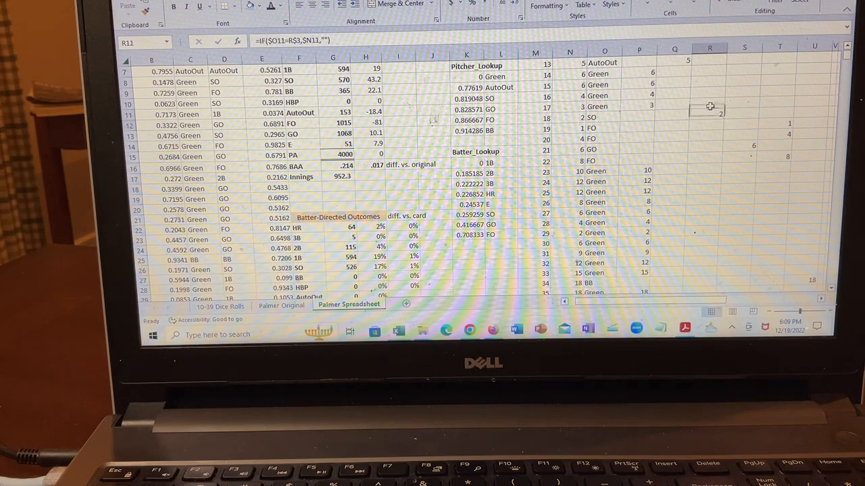
{"action": "left_click_drag", "start_coordinate": [709, 108], "coordinate": [709, 124]}
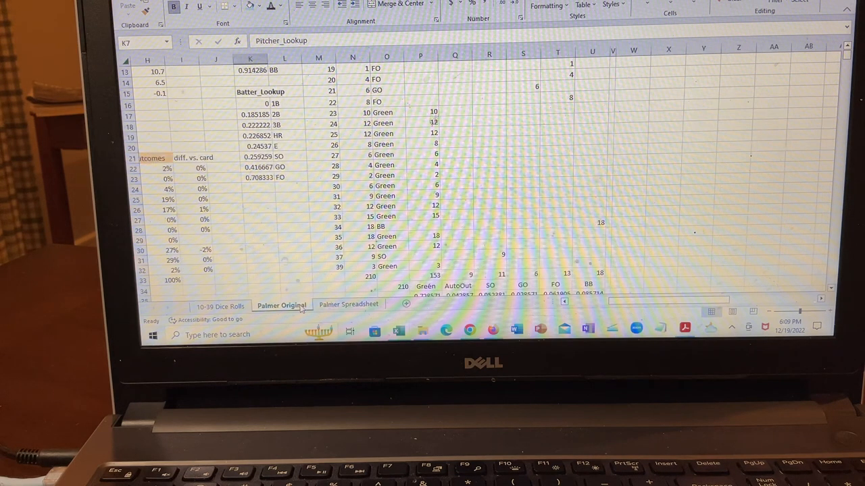
{"action": "scroll", "scroll_direction": "up", "scroll_amount": 3}
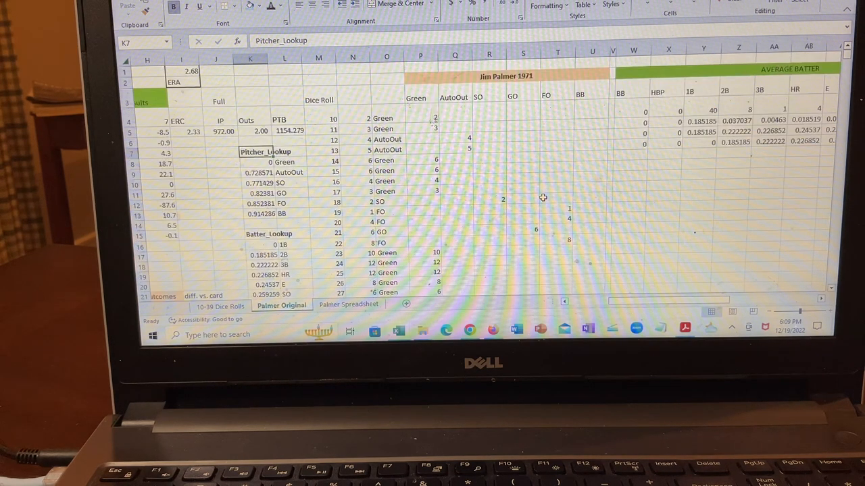
{"action": "scroll", "scroll_direction": "down", "scroll_amount": 3}
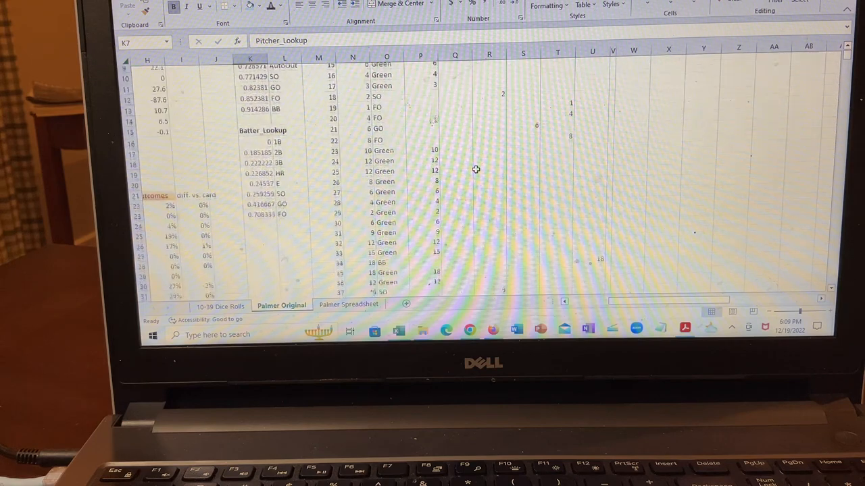
{"action": "scroll", "scroll_direction": "down", "scroll_amount": 3}
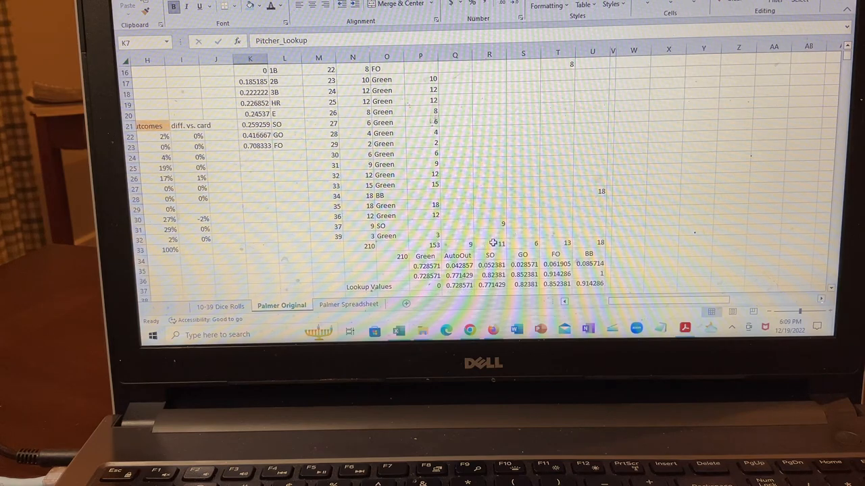
{"action": "left_click", "coordinate": [493, 243]}
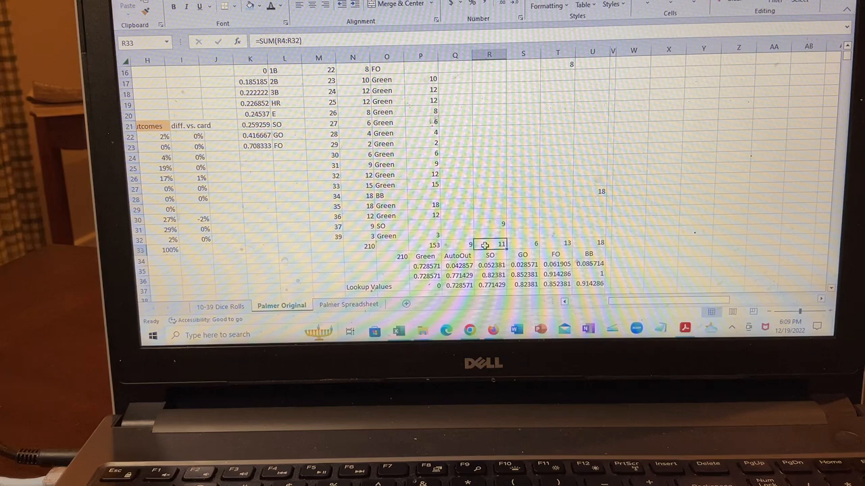
{"action": "scroll", "scroll_direction": "up", "scroll_amount": 3}
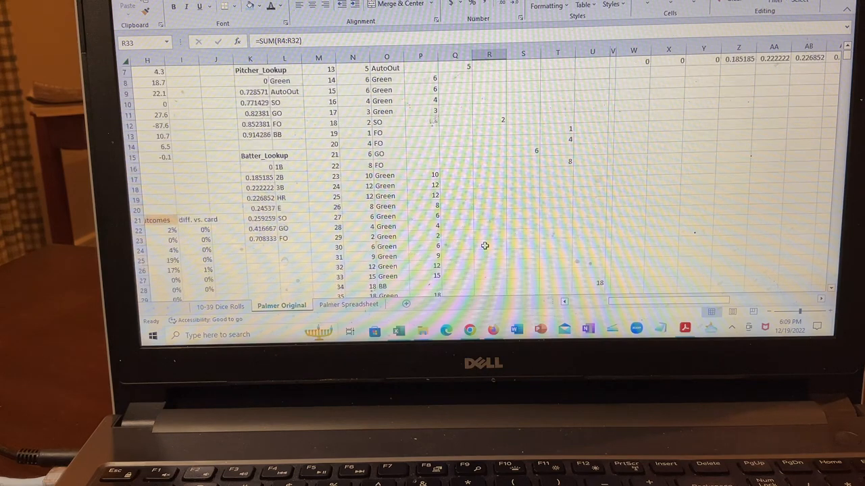
{"action": "scroll", "scroll_direction": "up", "scroll_amount": 3}
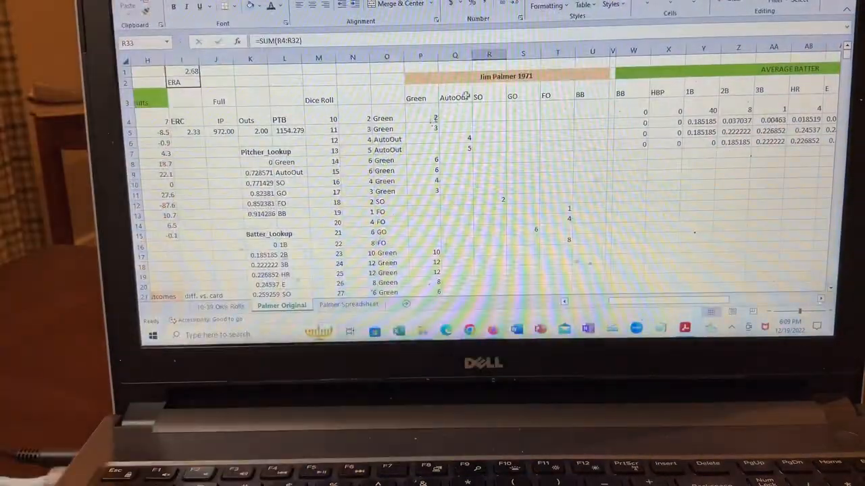
{"action": "left_click", "coordinate": [453, 146]}
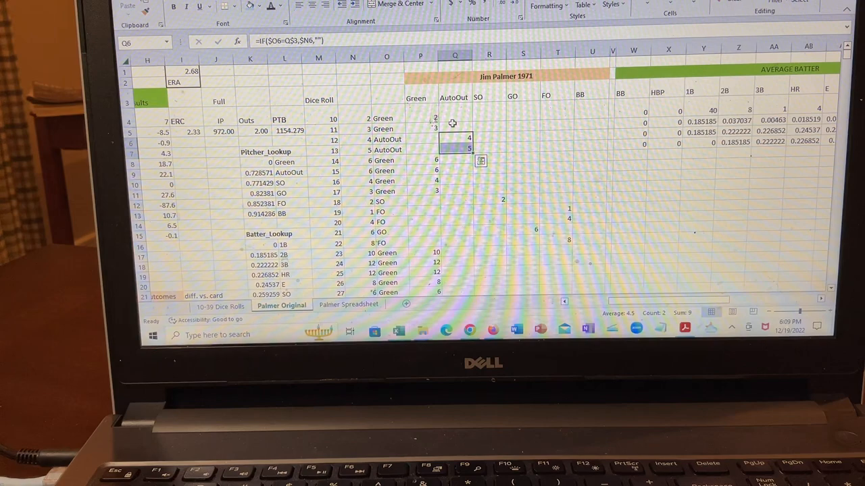
{"action": "mouse_move", "coordinate": [444, 200]}
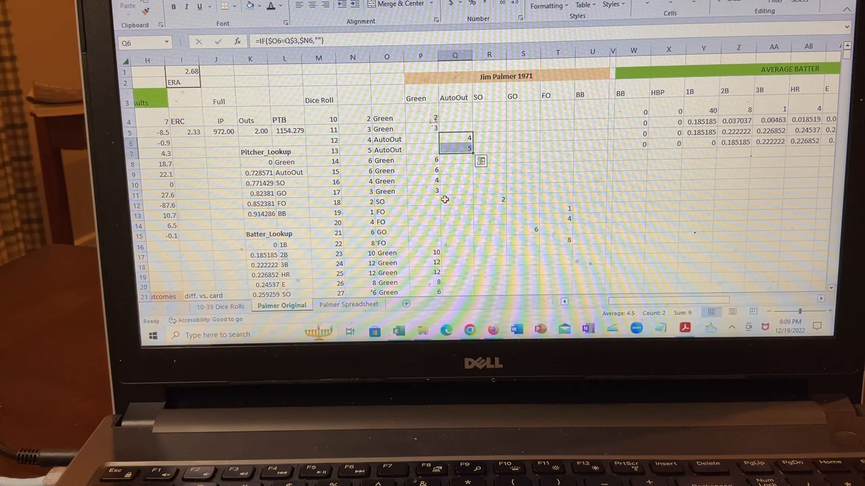
{"action": "scroll", "scroll_direction": "down", "scroll_amount": 3}
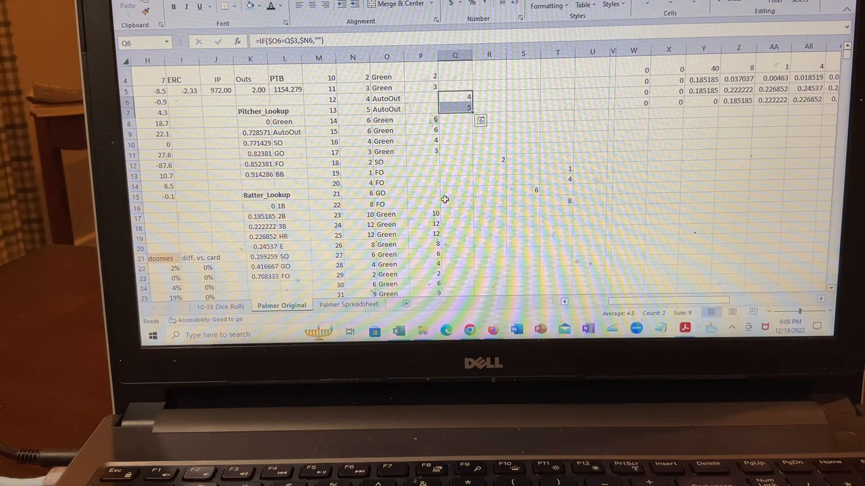
{"action": "scroll", "scroll_direction": "up", "scroll_amount": 3}
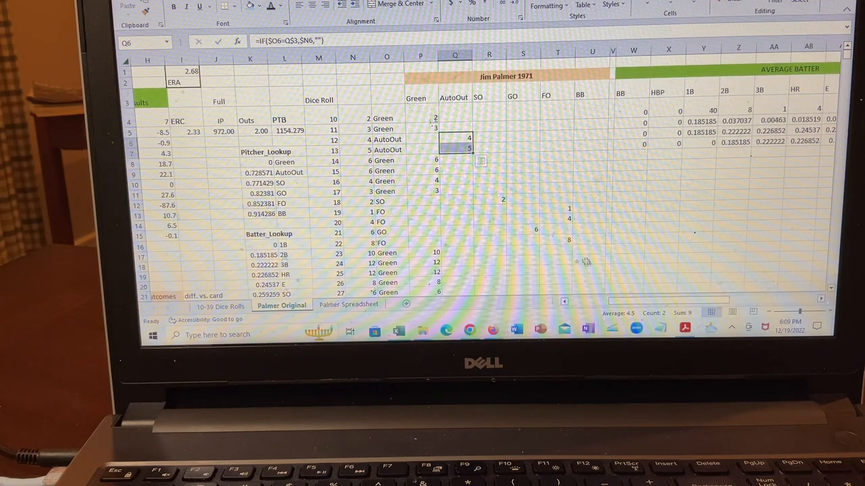
{"action": "scroll", "scroll_direction": "left", "scroll_amount": 3}
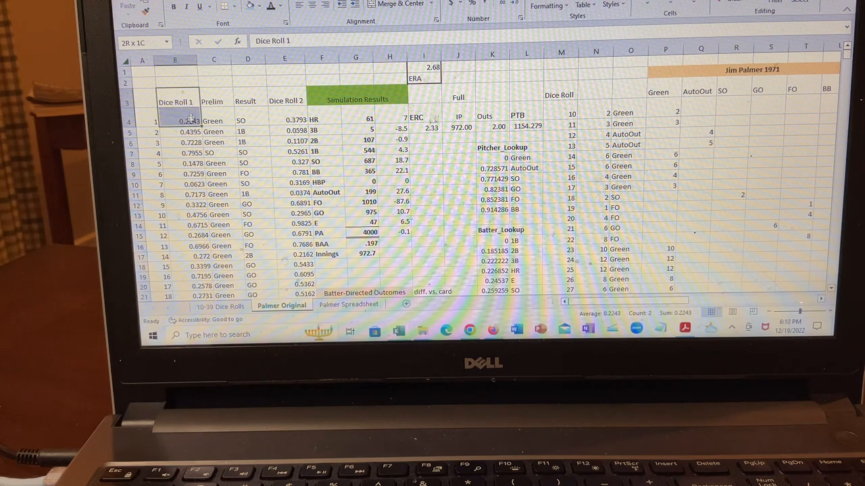
{"action": "left_click", "coordinate": [284, 100]}
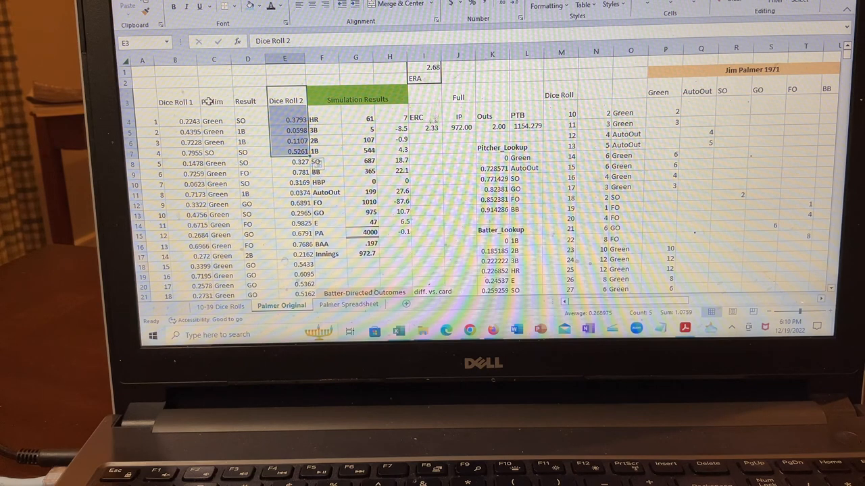
{"action": "left_click_drag", "start_coordinate": [213, 120], "coordinate": [213, 152]}
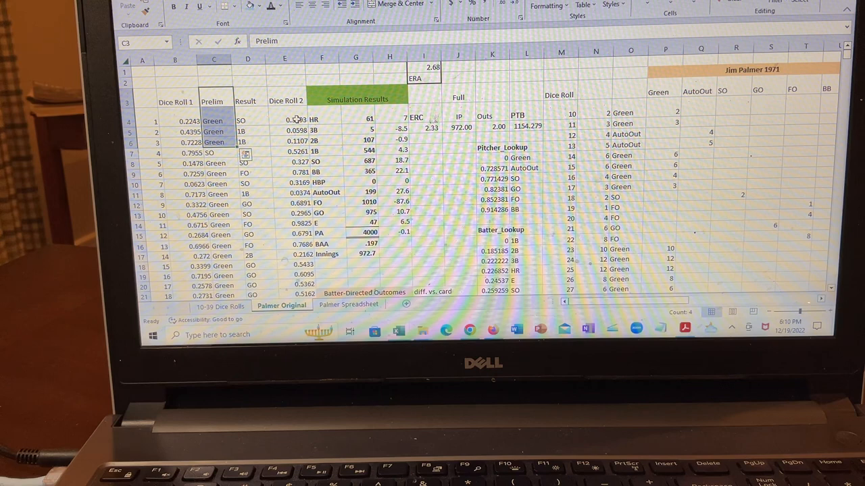
{"action": "left_click", "coordinate": [284, 119]}
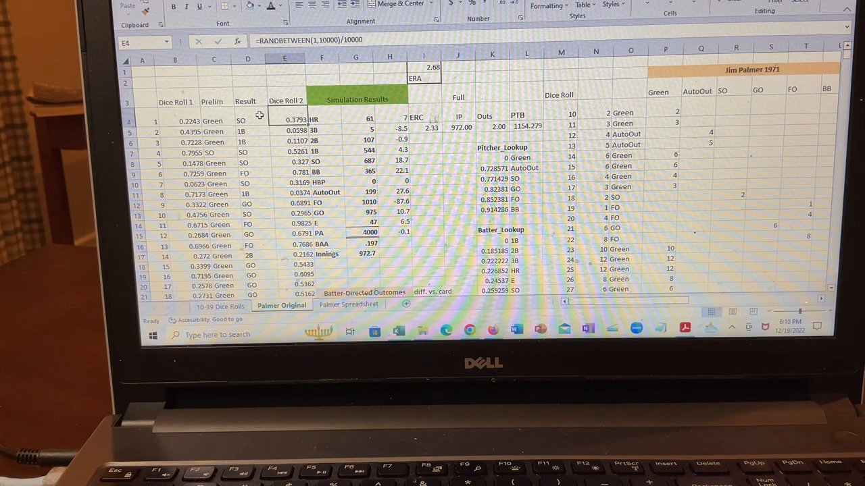
{"action": "left_click", "coordinate": [247, 120]}
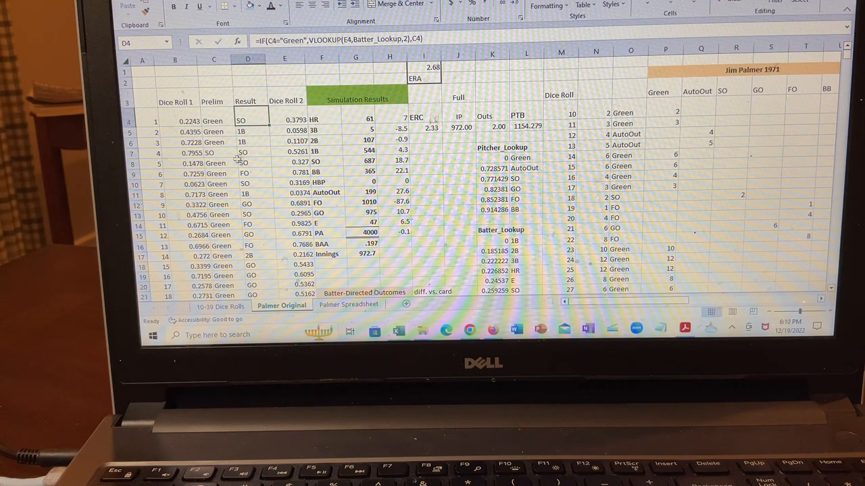
{"action": "left_click", "coordinate": [214, 153]}
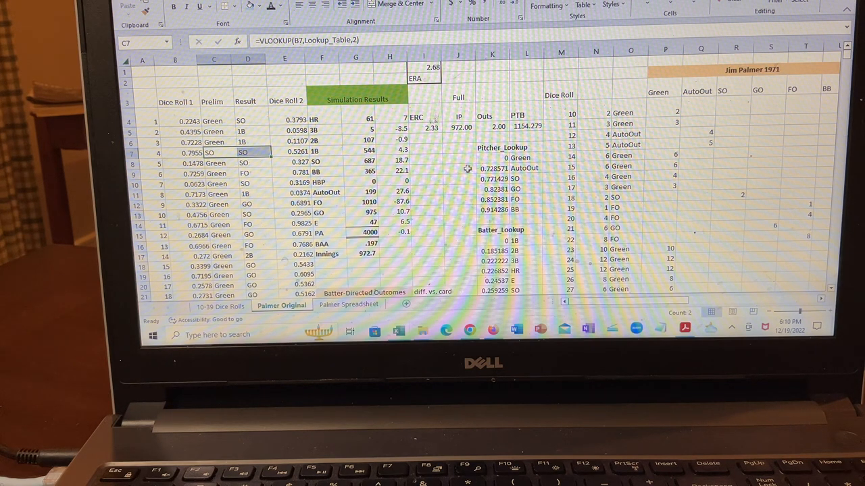
{"action": "left_click", "coordinate": [492, 157]}
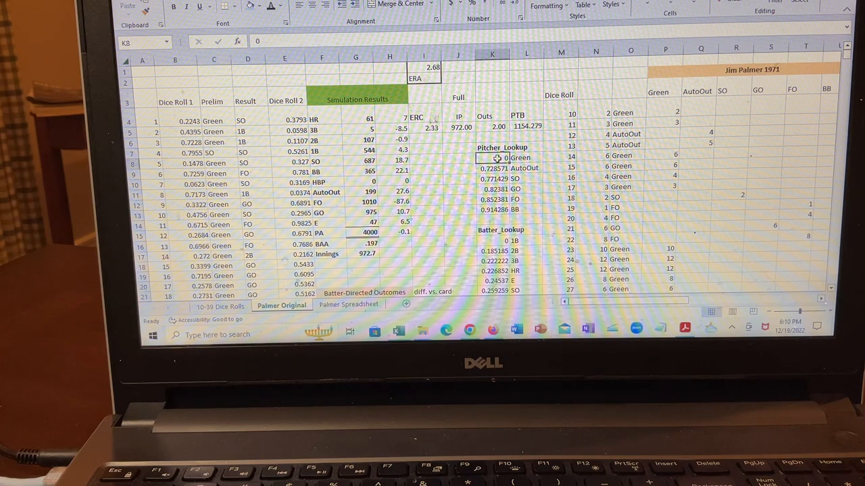
{"action": "mouse_move", "coordinate": [501, 203]}
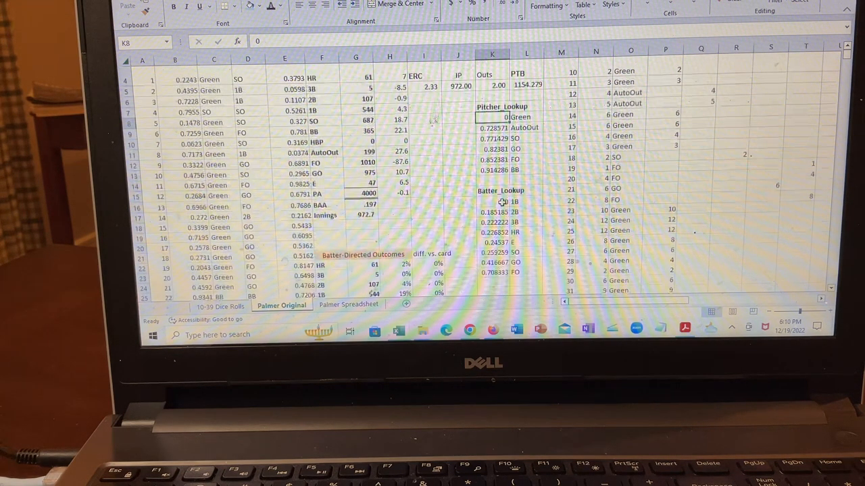
{"action": "left_click", "coordinate": [492, 190]}
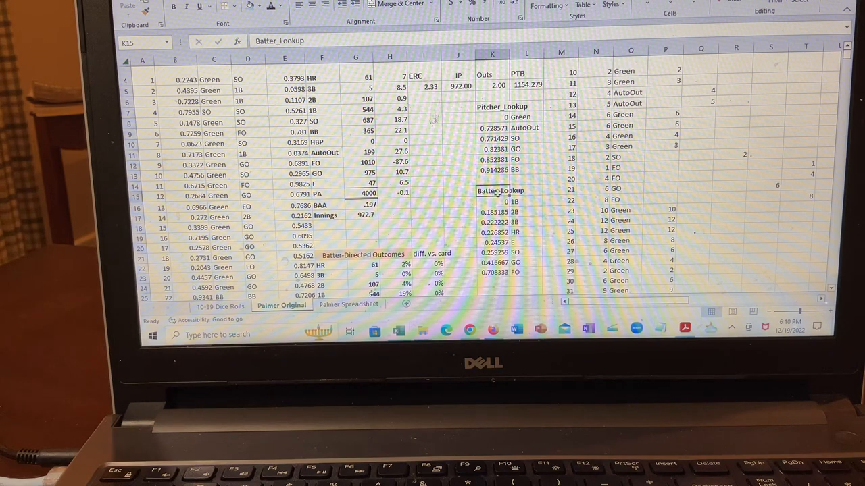
{"action": "left_click_drag", "start_coordinate": [492, 195], "coordinate": [527, 273]}
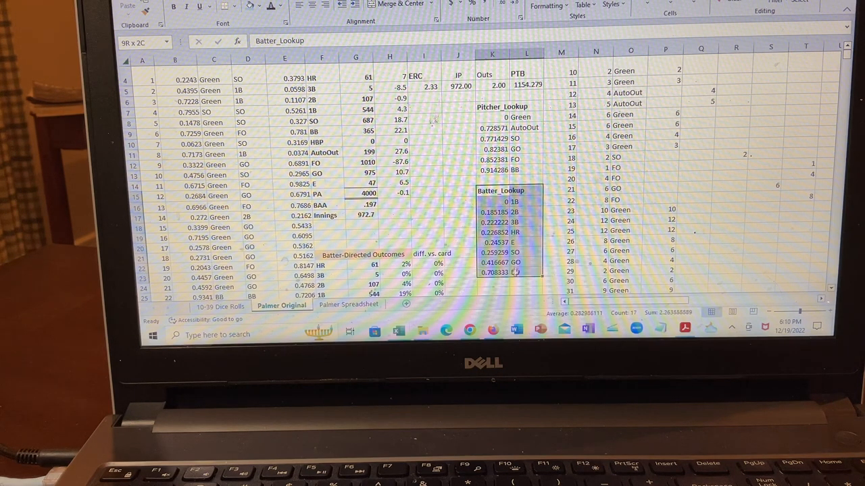
{"action": "left_click", "coordinate": [492, 273]}
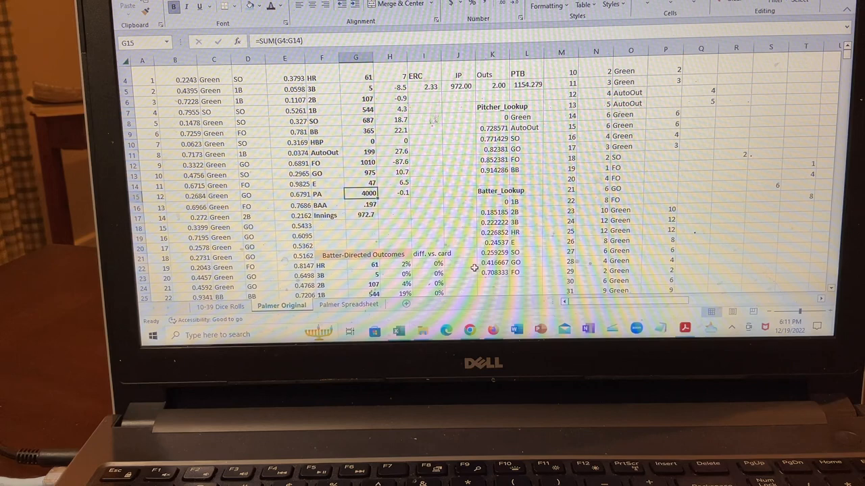
{"action": "mouse_move", "coordinate": [427, 226]}
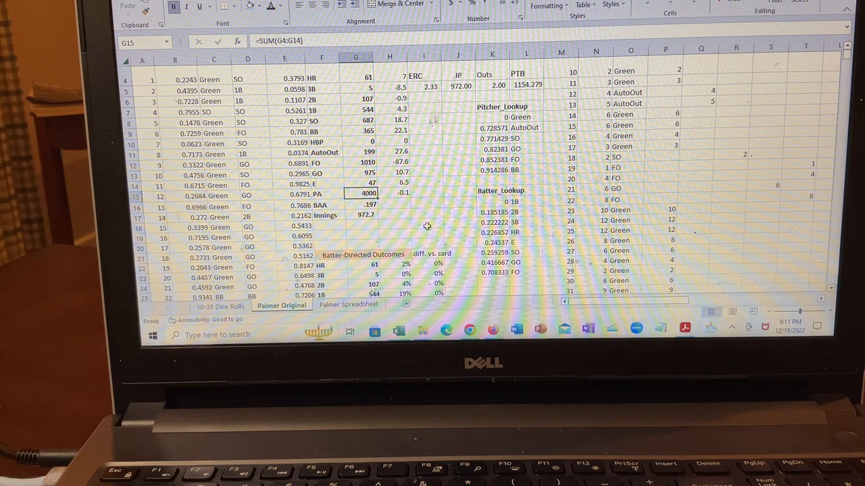
{"action": "mouse_move", "coordinate": [383, 224]}
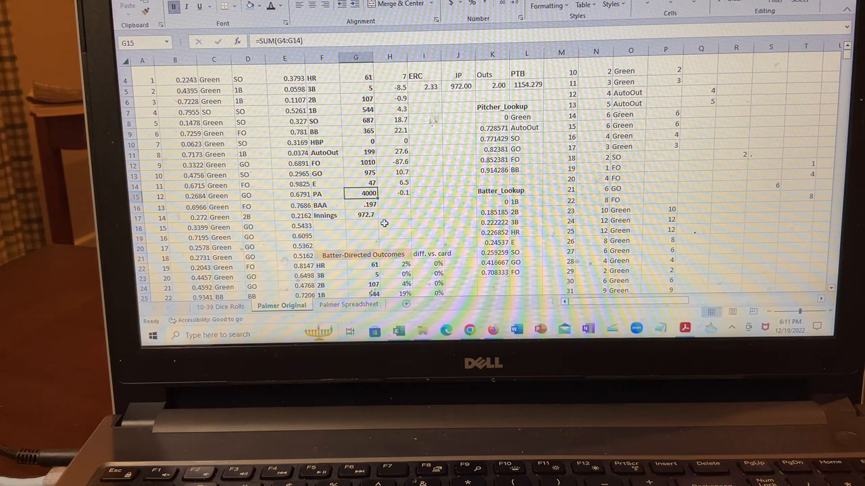
{"action": "mouse_move", "coordinate": [367, 206]}
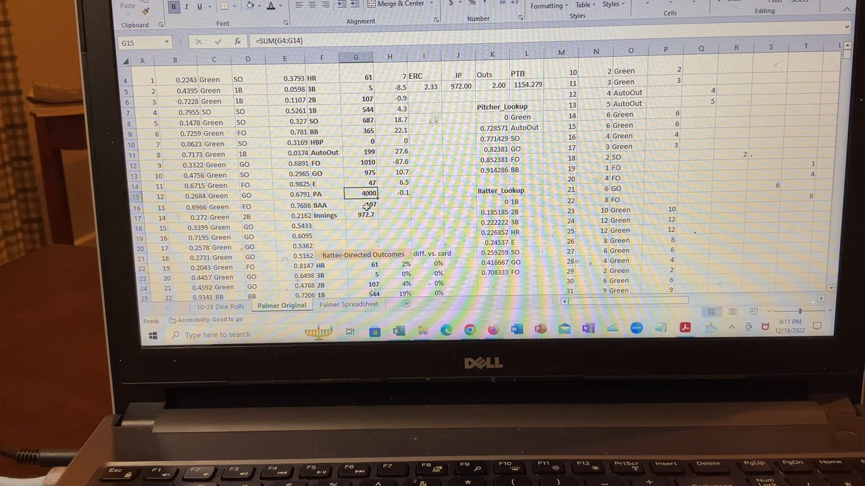
{"action": "left_click", "coordinate": [370, 205]}
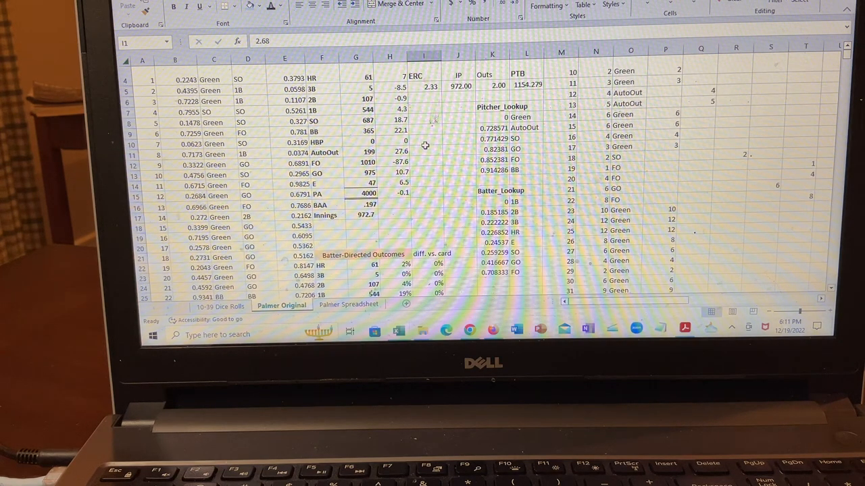
{"action": "left_click", "coordinate": [368, 194]}
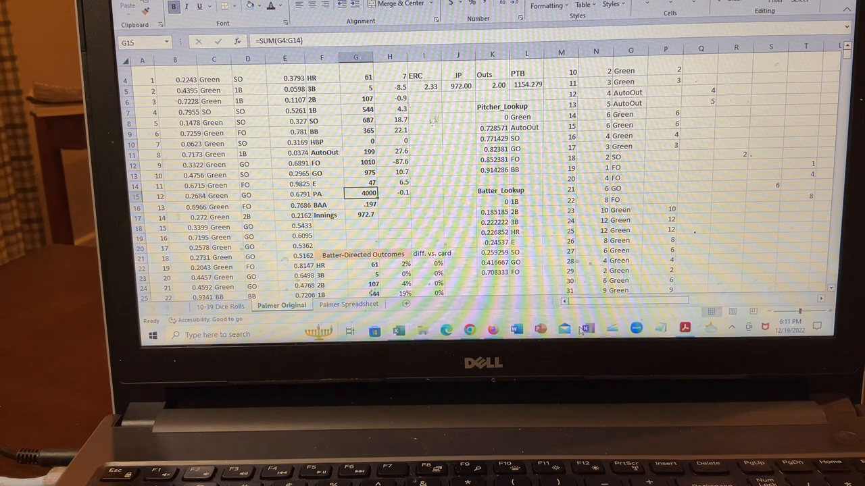
{"action": "mouse_move", "coordinate": [585, 330]}
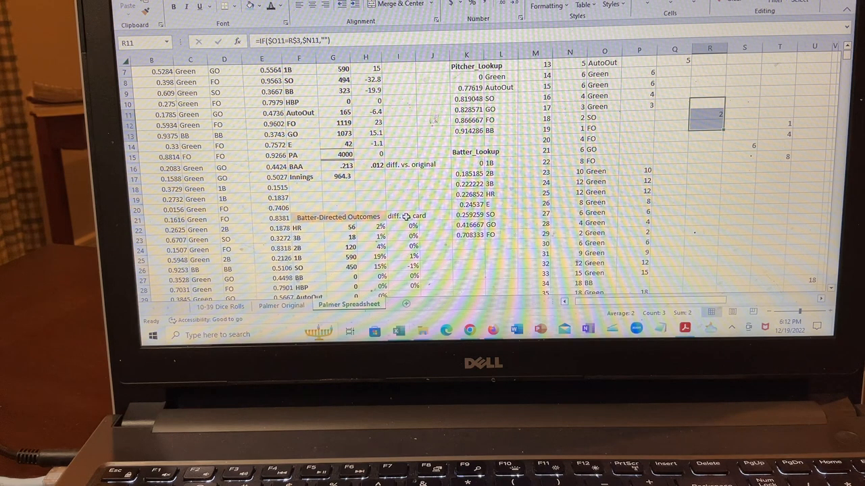
{"action": "left_click", "coordinate": [368, 167]}
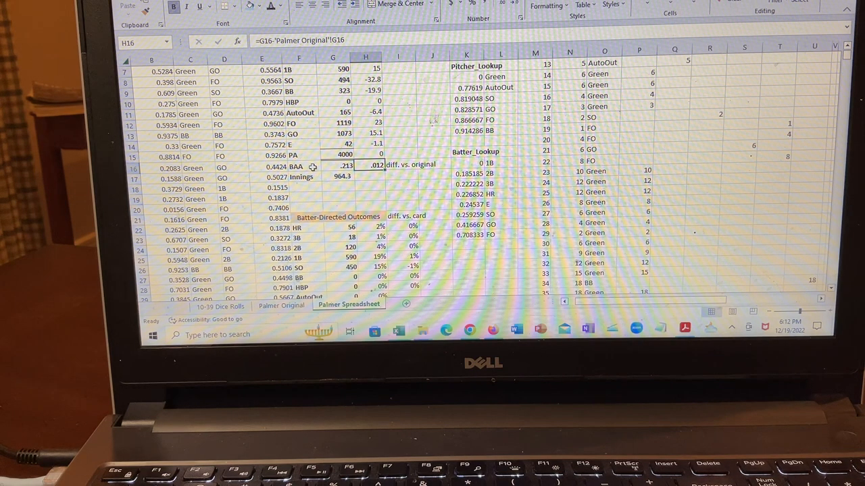
{"action": "scroll", "scroll_direction": "up", "scroll_amount": 3}
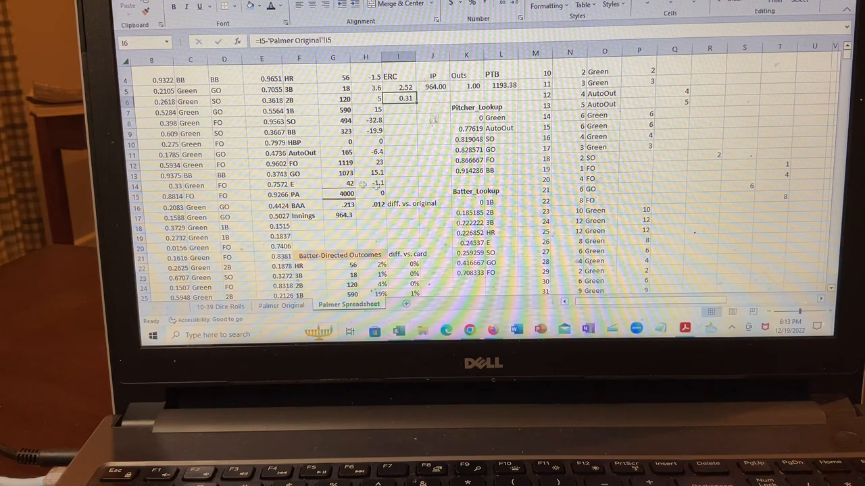
{"action": "scroll", "scroll_direction": "down", "scroll_amount": 3}
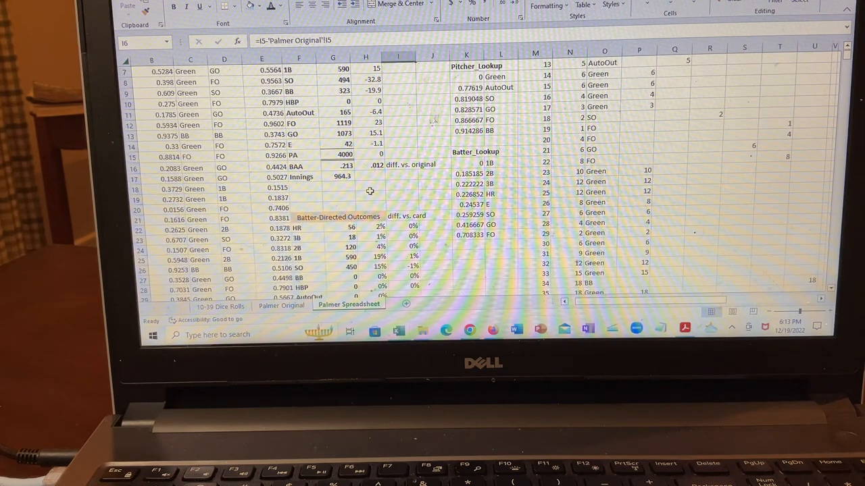
{"action": "left_click", "coordinate": [346, 155]}
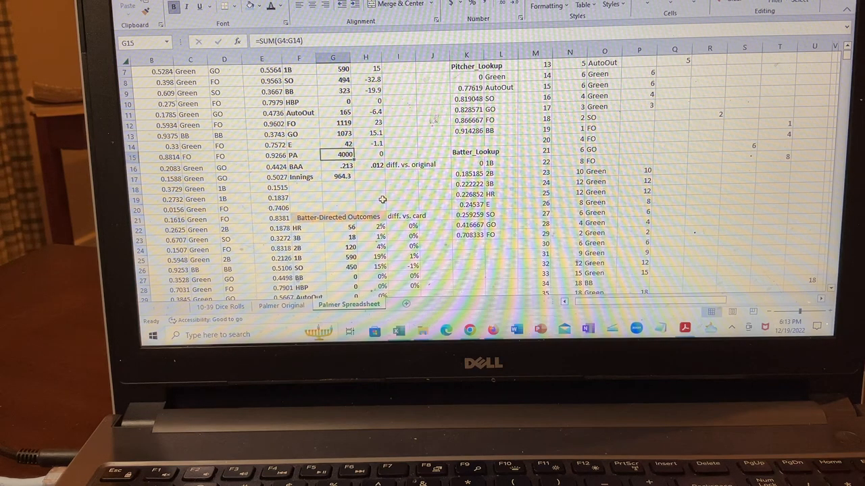
{"action": "scroll", "scroll_direction": "down", "scroll_amount": 3}
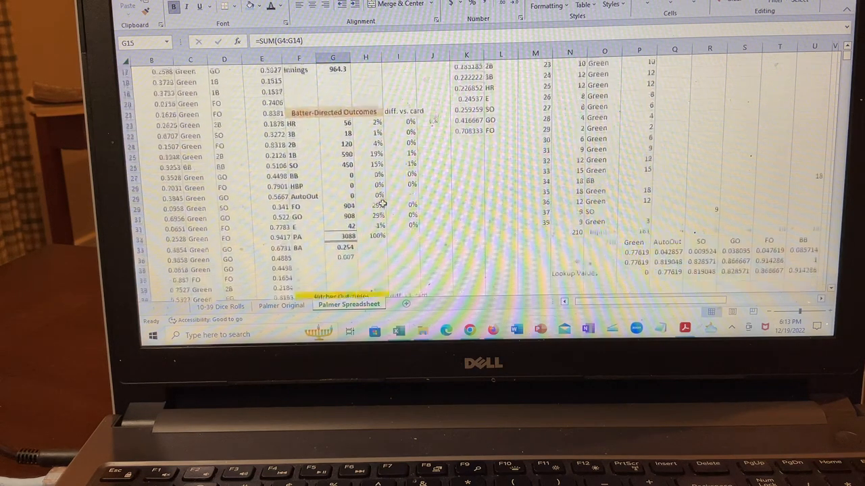
{"action": "scroll", "scroll_direction": "down", "scroll_amount": 3}
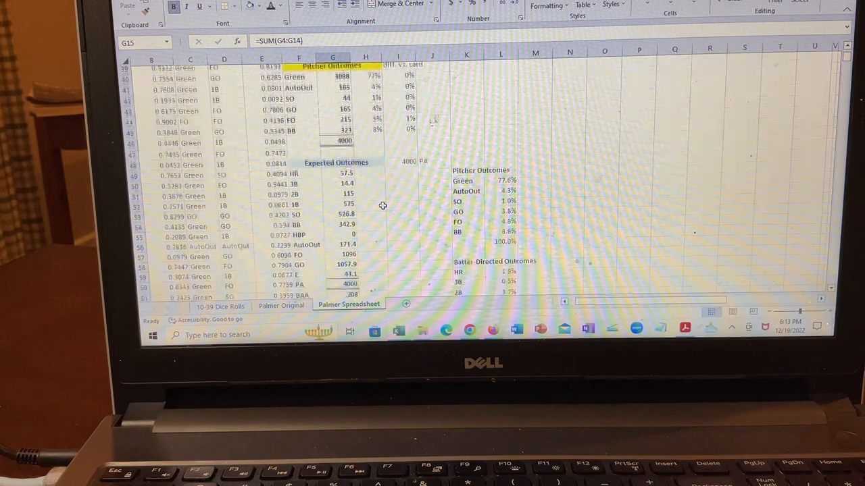
{"action": "scroll", "scroll_direction": "down", "scroll_amount": 3}
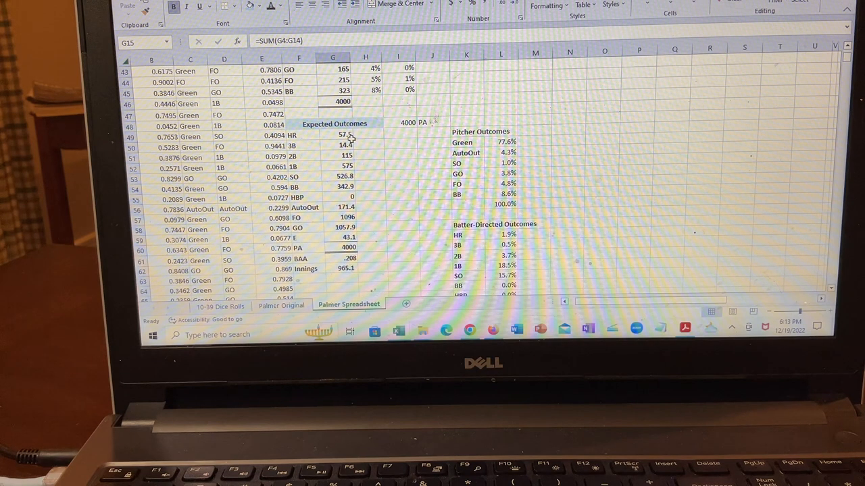
{"action": "left_click", "coordinate": [333, 135]}
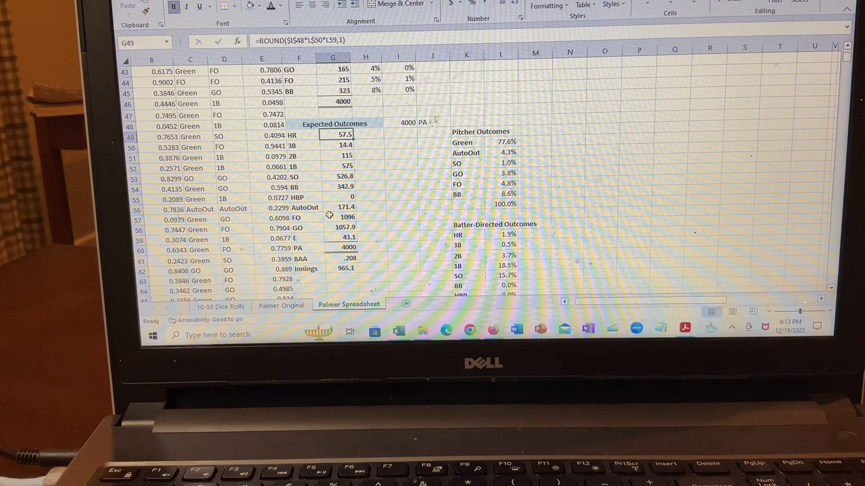
{"action": "mouse_move", "coordinate": [332, 156]}
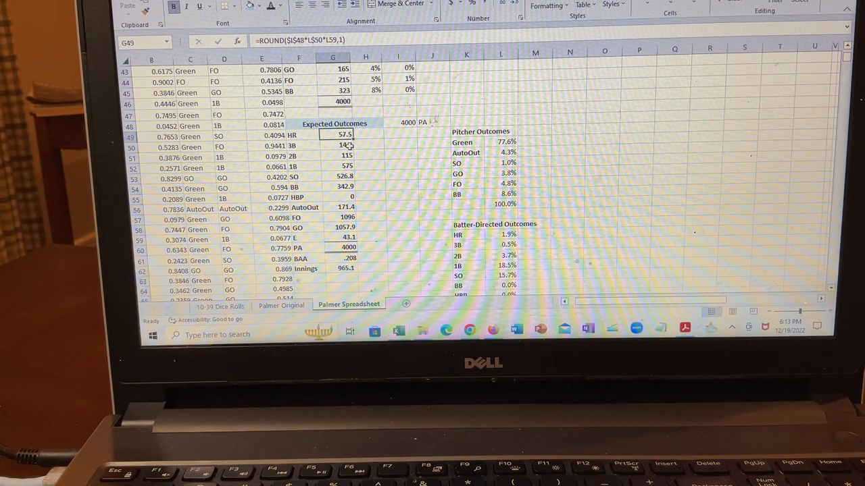
{"action": "left_click", "coordinate": [345, 175]}
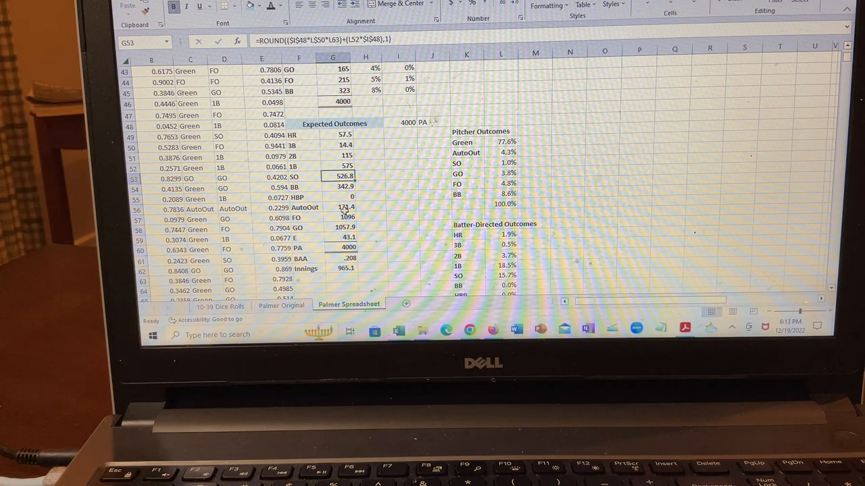
{"action": "left_click", "coordinate": [346, 227]}
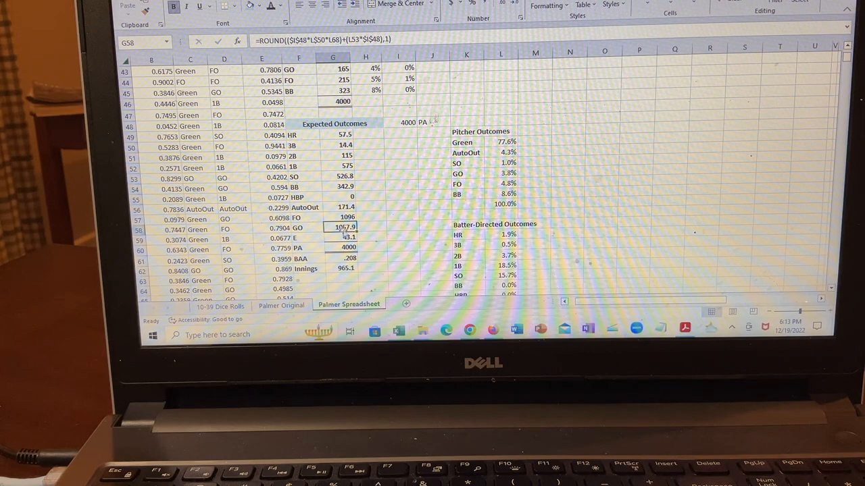
{"action": "mouse_move", "coordinate": [338, 185]}
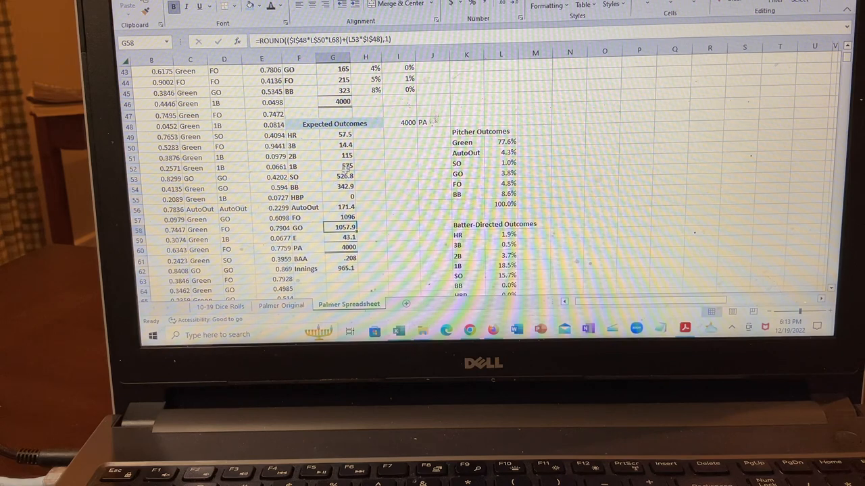
{"action": "left_click", "coordinate": [349, 247]}
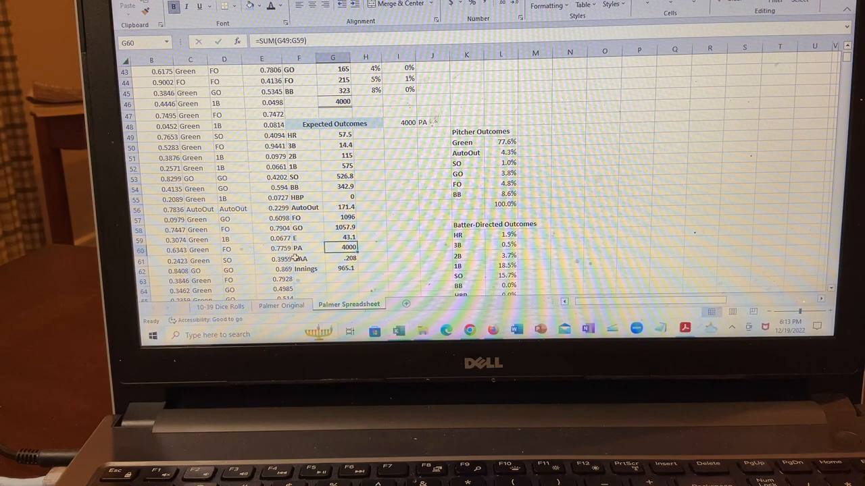
{"action": "left_click", "coordinate": [345, 260]}
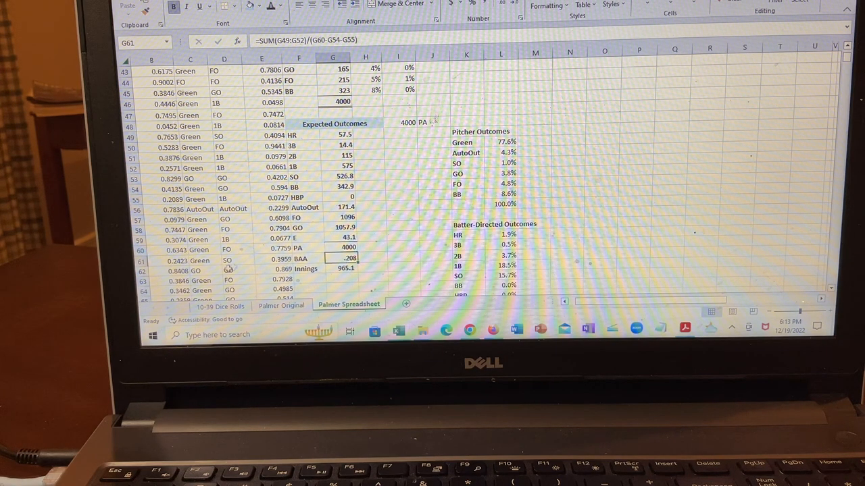
{"action": "mouse_move", "coordinate": [273, 310]}
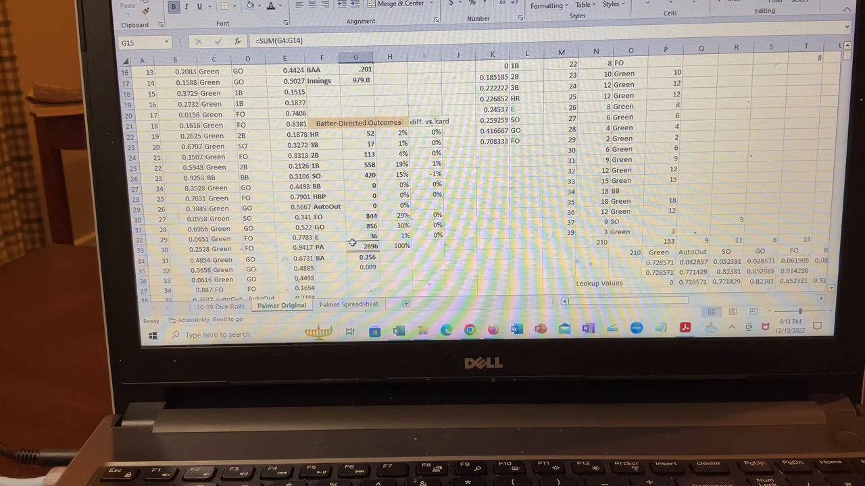
{"action": "scroll", "scroll_direction": "down", "scroll_amount": 3}
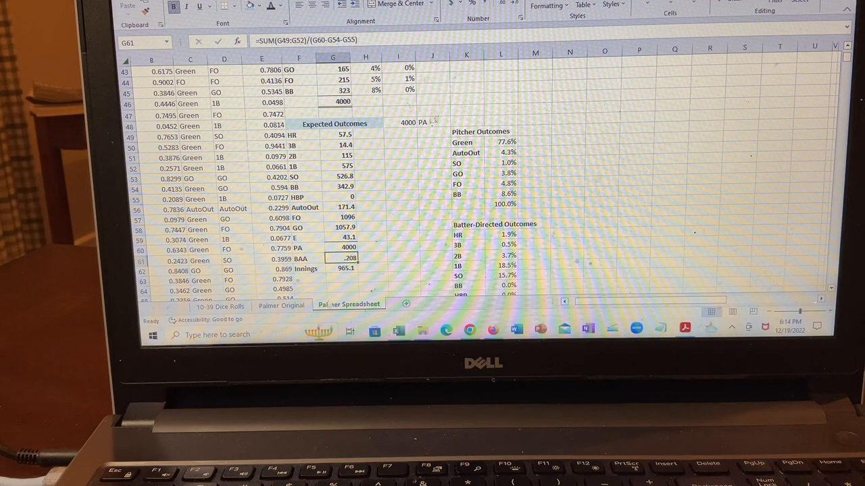
{"action": "mouse_move", "coordinate": [665, 111]}
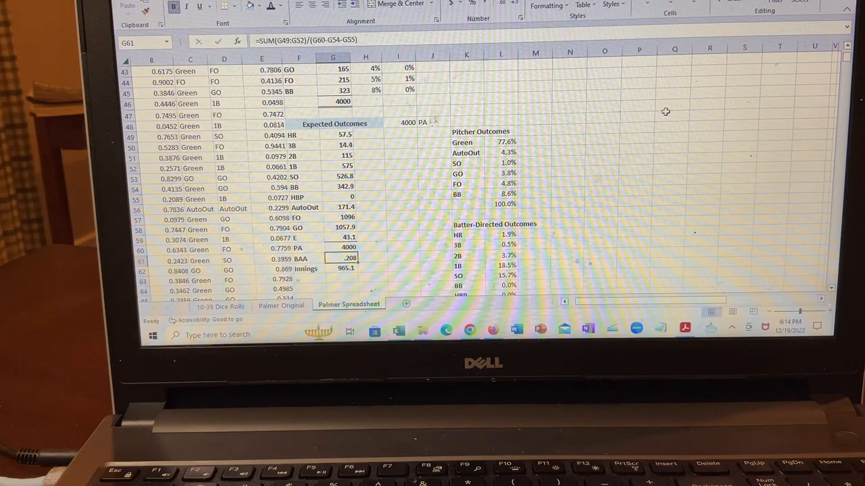
{"action": "mouse_move", "coordinate": [594, 146]}
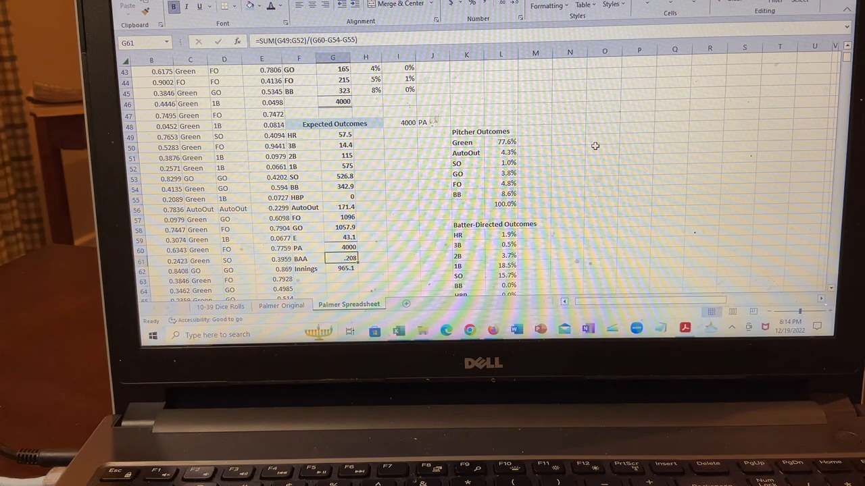
{"action": "mouse_move", "coordinate": [596, 149]}
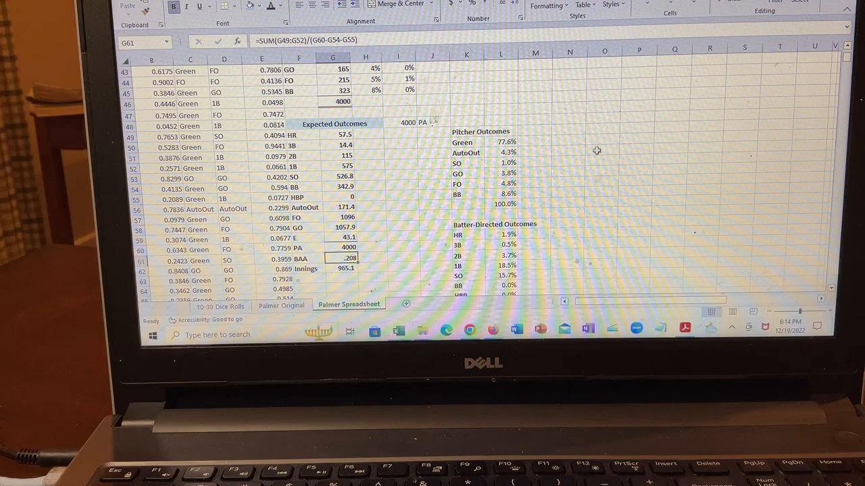
{"action": "mouse_move", "coordinate": [602, 165]}
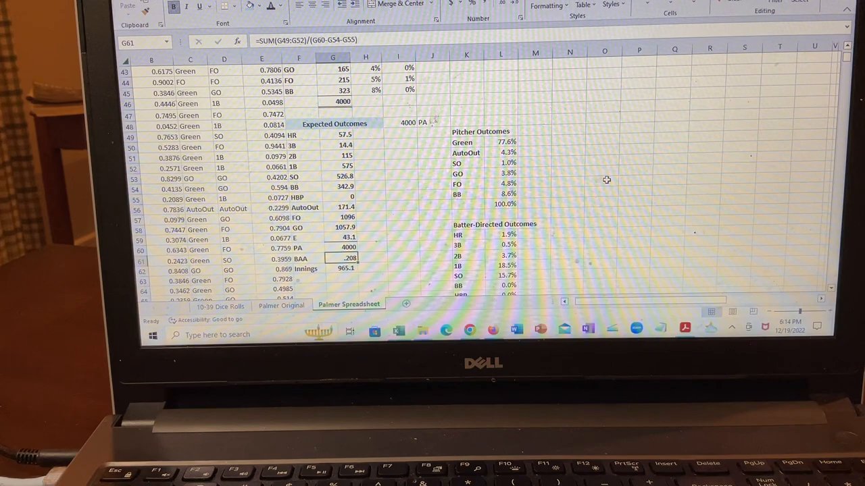
- Enter 4 in the Green cell beside the 4 AutoOut row of the Jim Palmer 1971 table
{"action": "scroll", "scroll_direction": "up", "scroll_amount": 3}
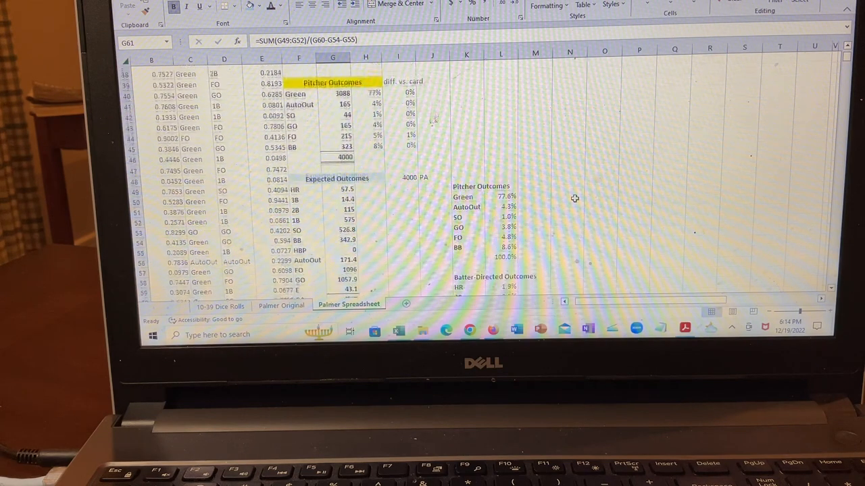
{"action": "scroll", "scroll_direction": "up", "scroll_amount": 3}
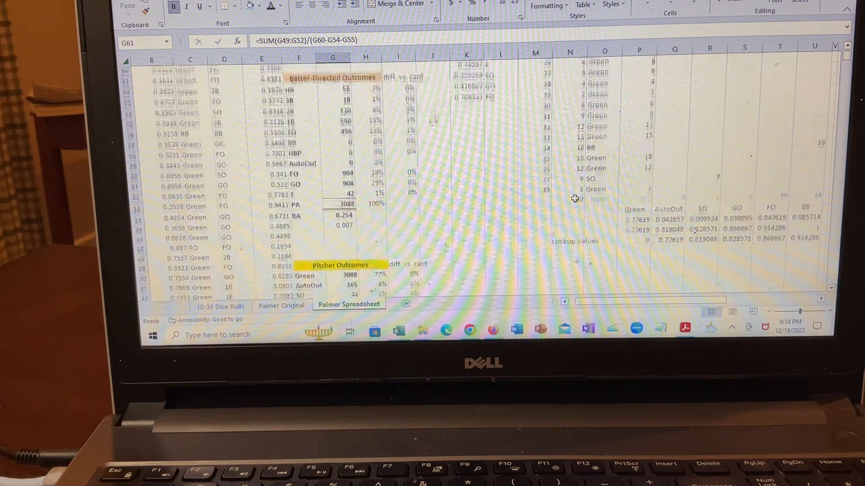
{"action": "scroll", "scroll_direction": "up", "scroll_amount": 3}
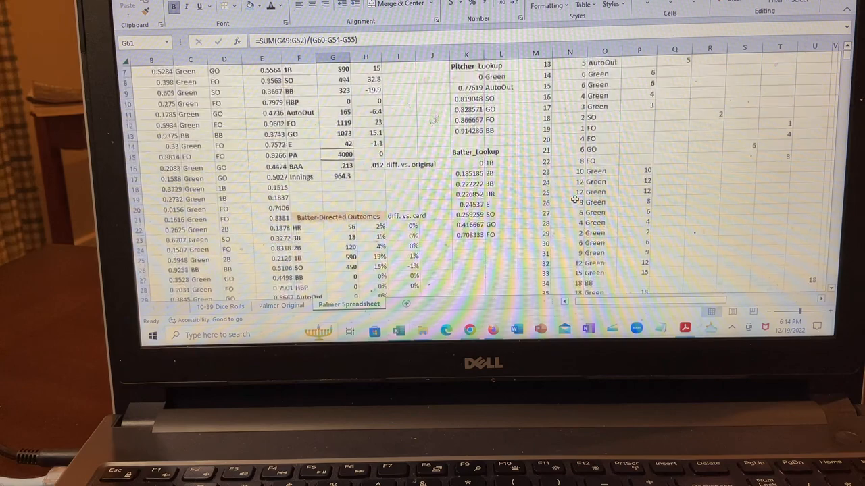
{"action": "scroll", "scroll_direction": "up", "scroll_amount": 3}
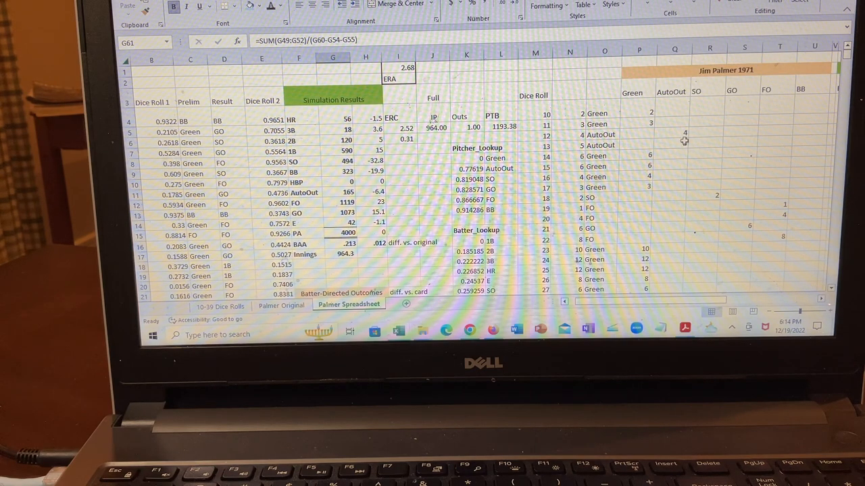
{"action": "left_click", "coordinate": [638, 134]}
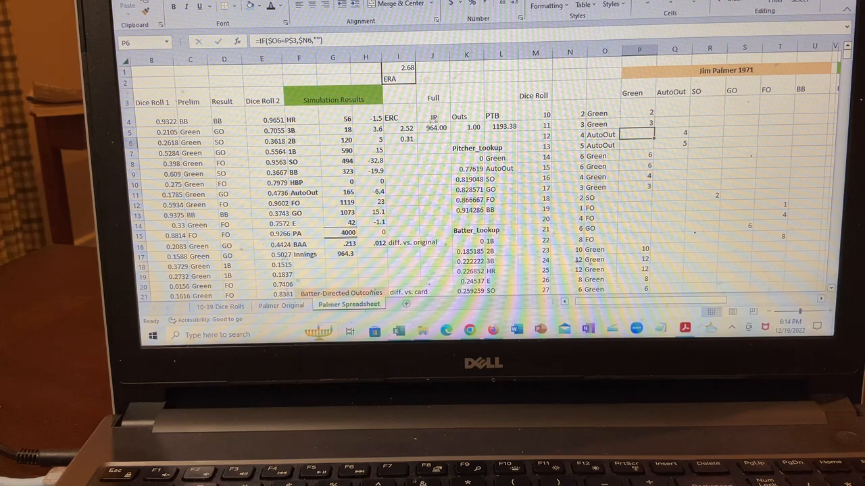
{"action": "type", "text": "4"}
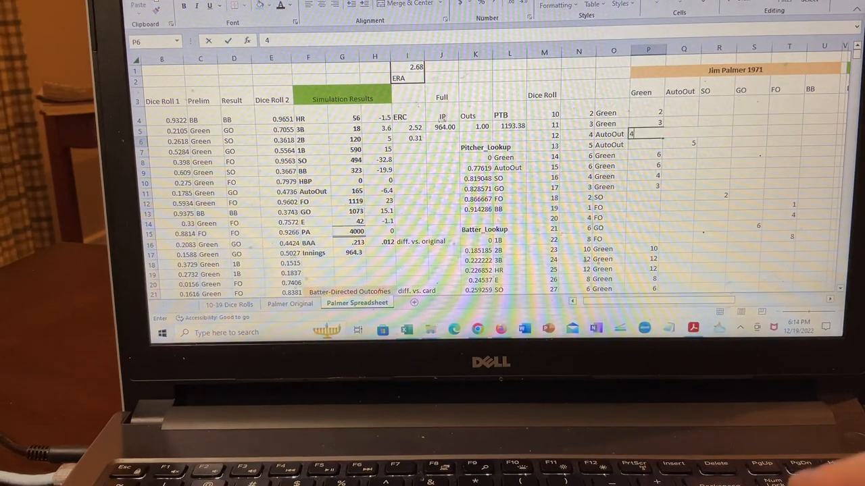
{"action": "key", "text": "Return"}
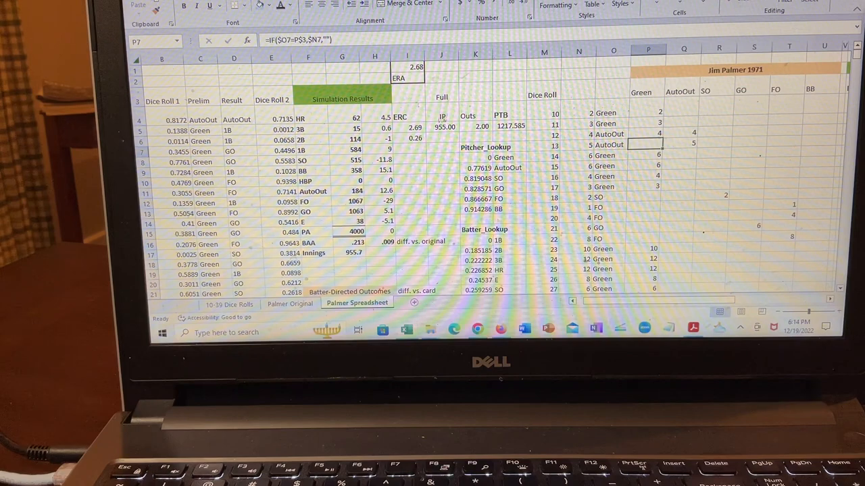
- Check the matching-outcome IF formulas in the neighbouring Green cells
{"action": "left_click", "coordinate": [648, 155]}
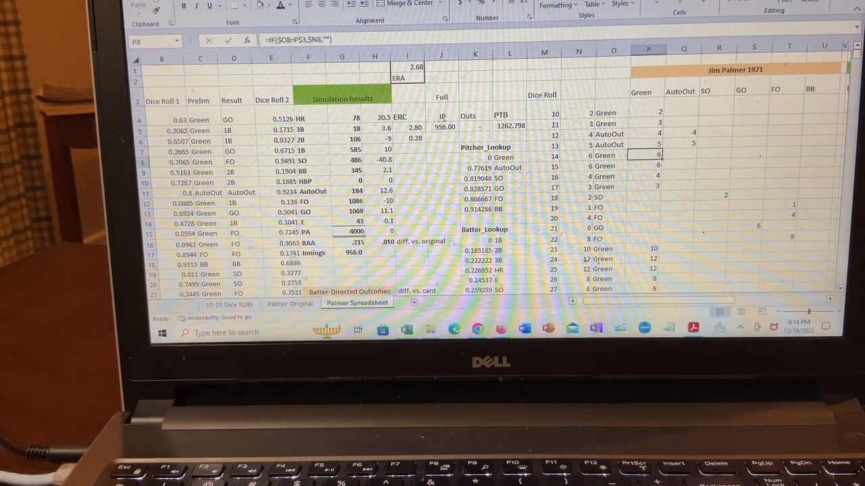
{"action": "left_click_drag", "start_coordinate": [694, 133], "coordinate": [694, 142]}
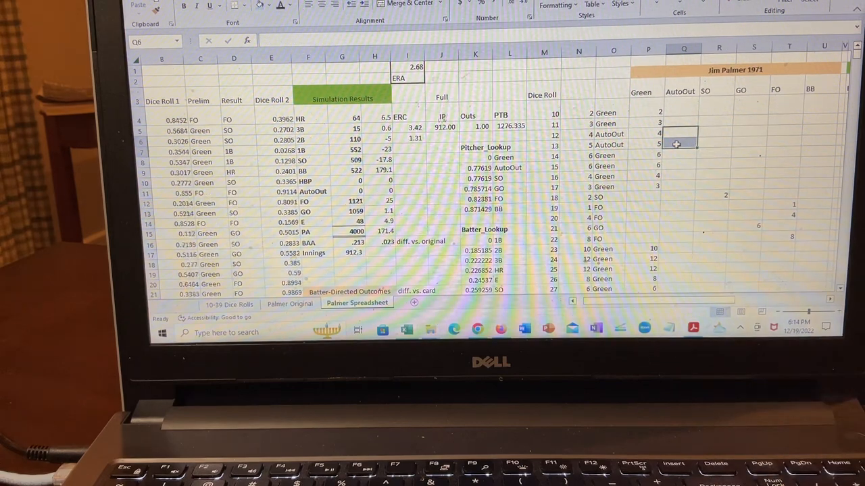
{"action": "scroll", "scroll_direction": "down", "scroll_amount": 3}
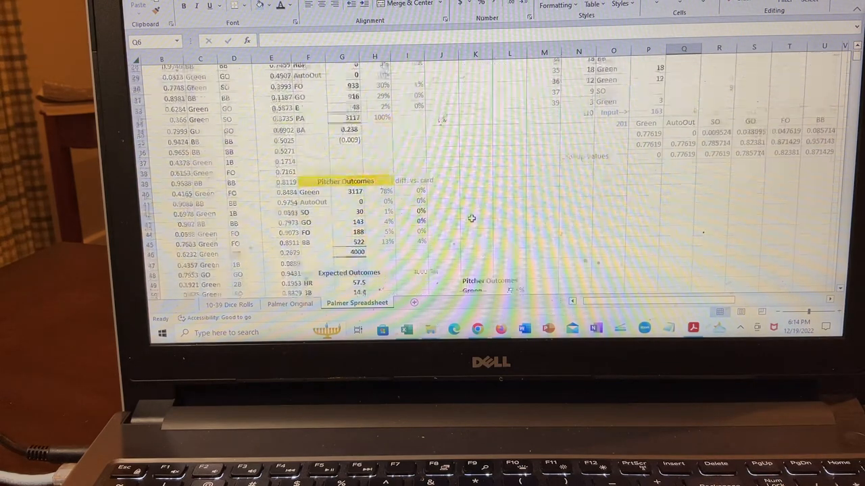
{"action": "scroll", "scroll_direction": "down", "scroll_amount": 3}
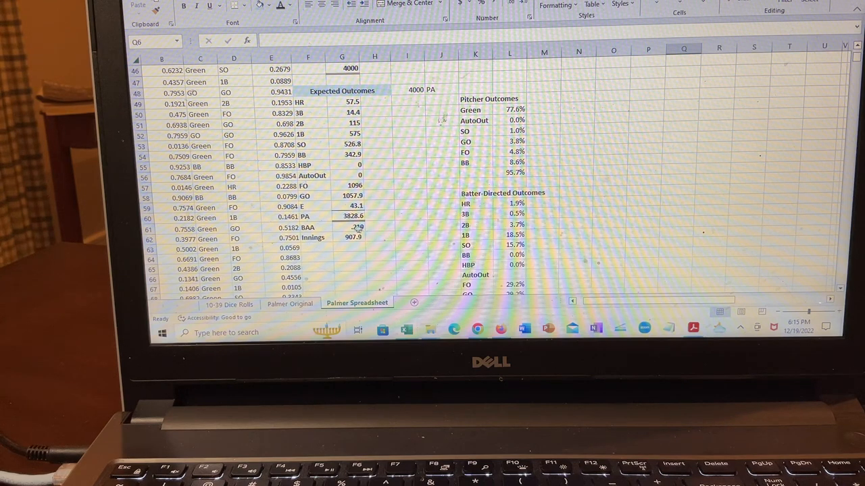
{"action": "left_click", "coordinate": [341, 227]}
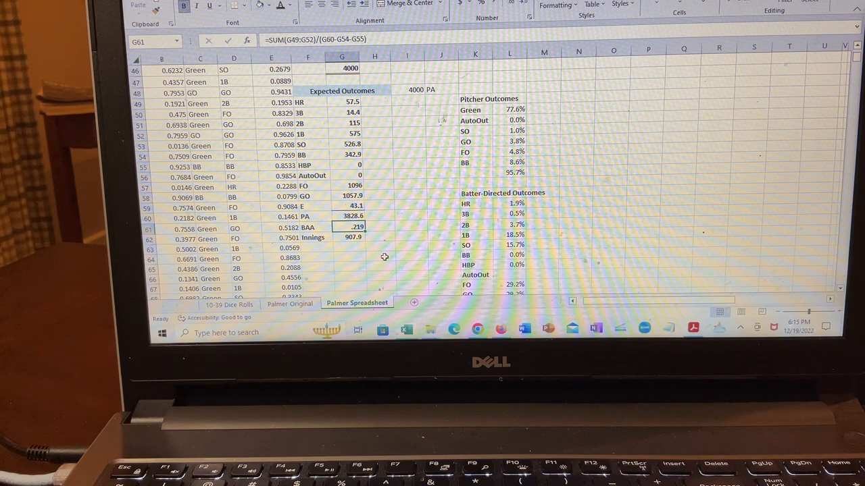
{"action": "mouse_move", "coordinate": [385, 256]}
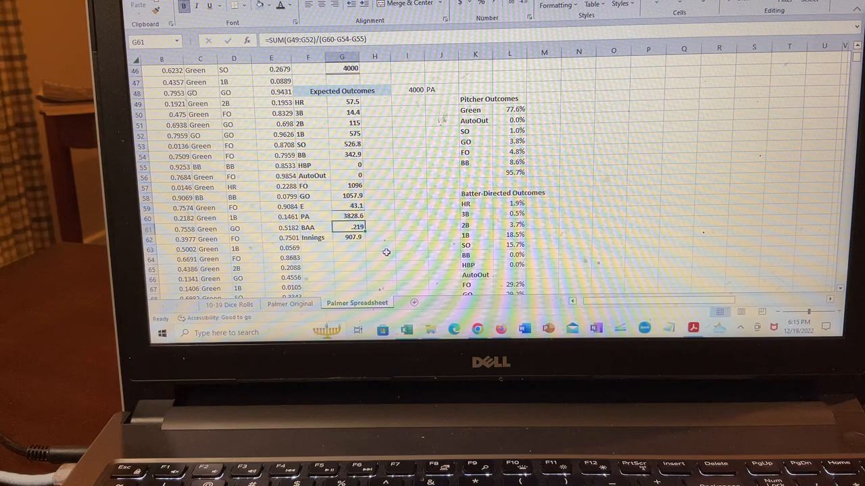
{"action": "scroll", "scroll_direction": "up", "scroll_amount": 3}
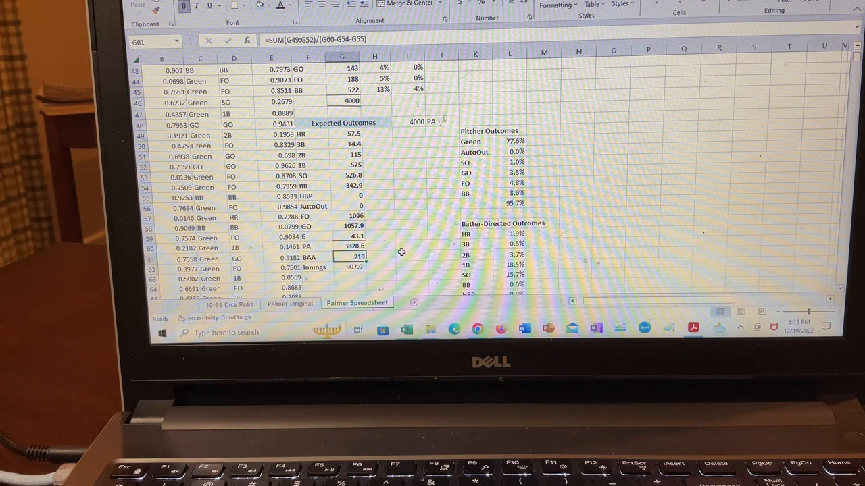
{"action": "mouse_move", "coordinate": [400, 253]}
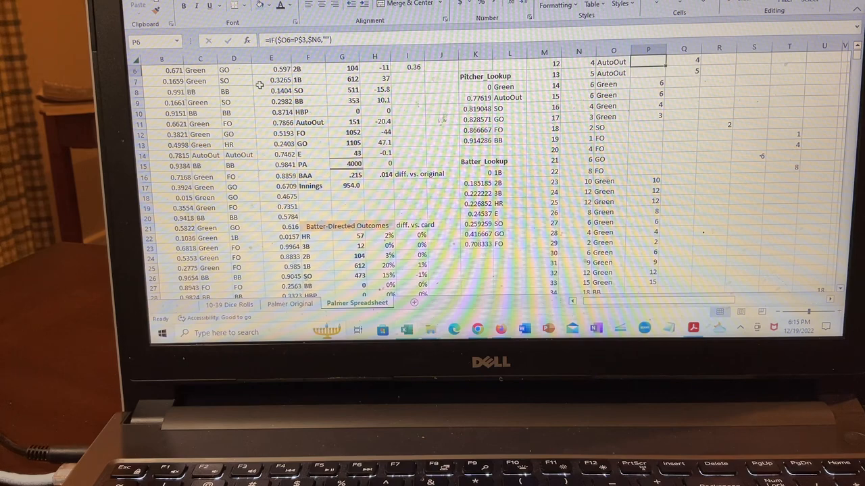
- Check the Expected Outcomes BAA formula =SUM(G49:G52)/(G60-G54-G55) giving .208
{"action": "scroll", "scroll_direction": "down", "scroll_amount": 3}
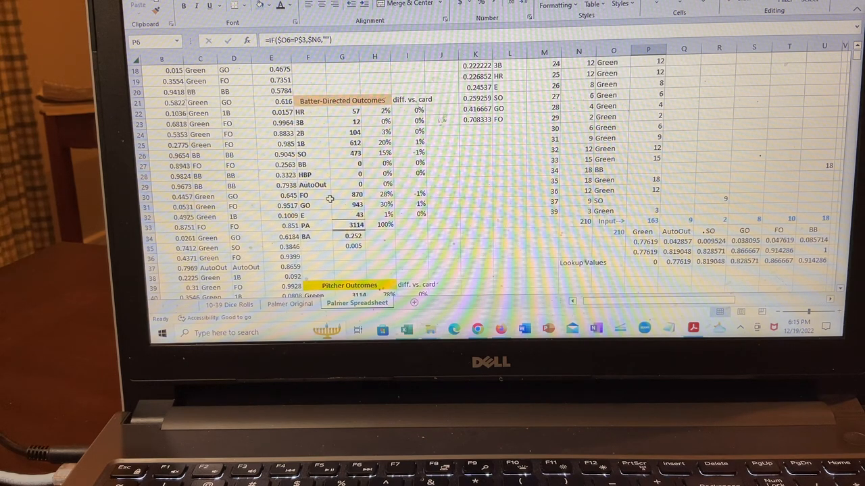
{"action": "scroll", "scroll_direction": "down", "scroll_amount": 3}
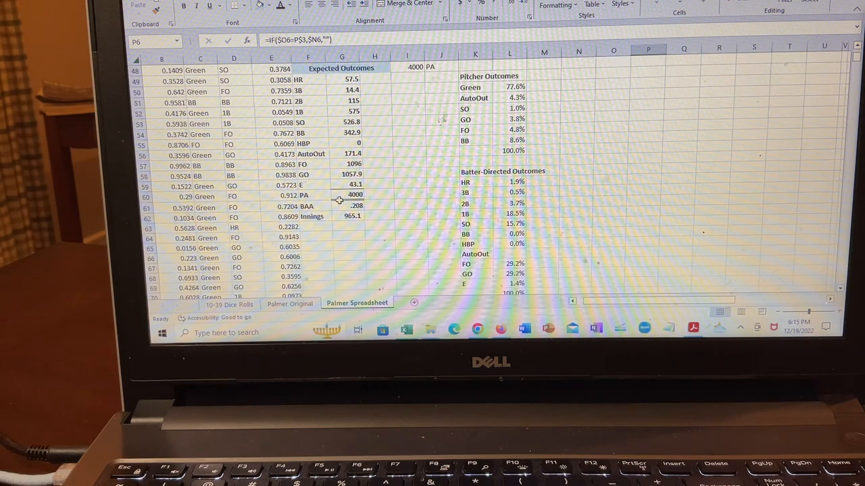
{"action": "left_click", "coordinate": [357, 205]}
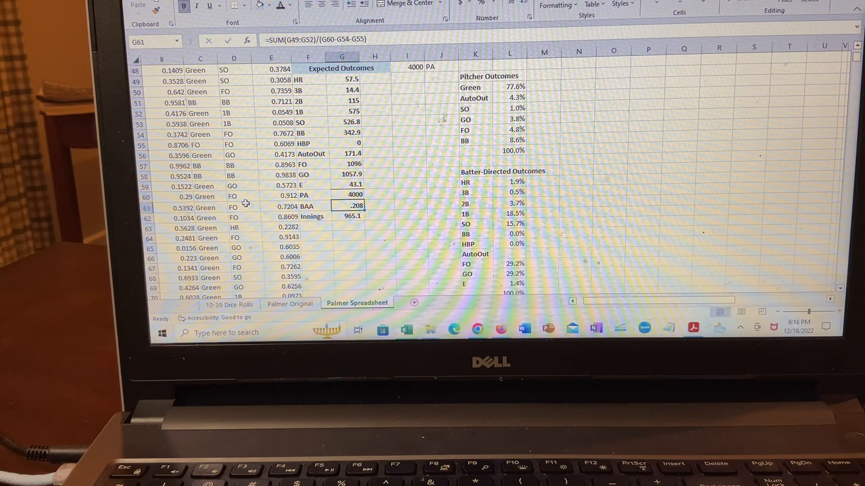
{"action": "mouse_move", "coordinate": [408, 320]}
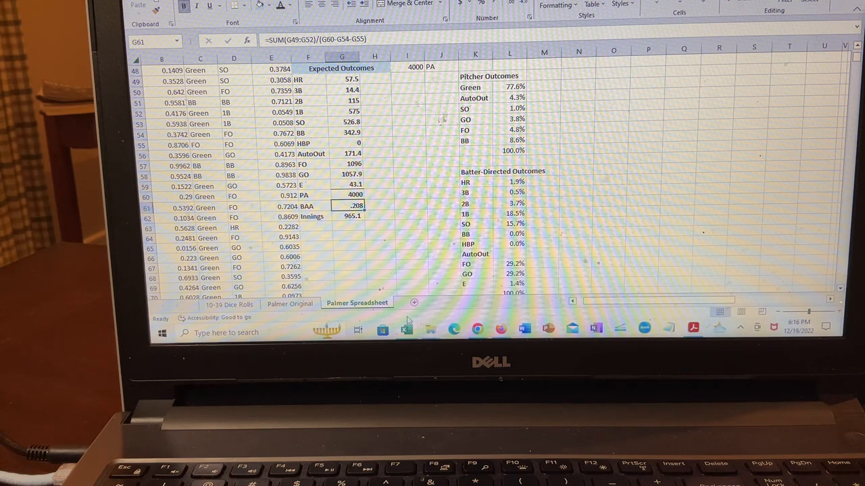
{"action": "mouse_move", "coordinate": [405, 330]}
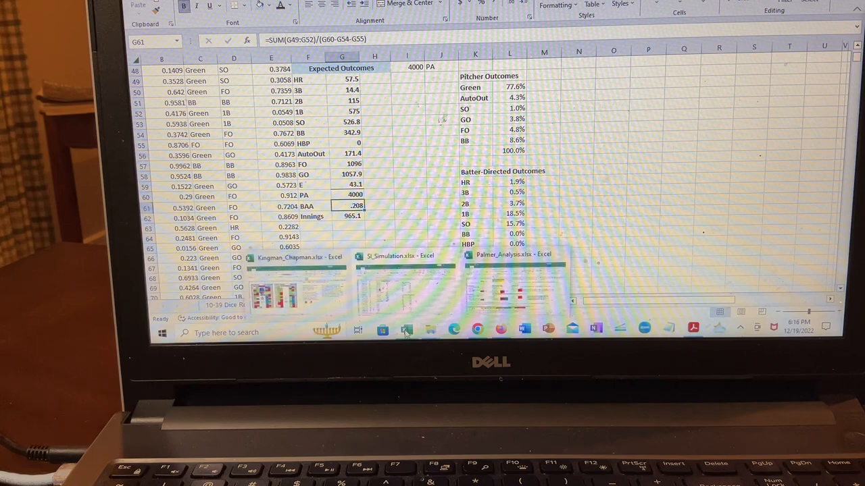
{"action": "mouse_move", "coordinate": [492, 205]}
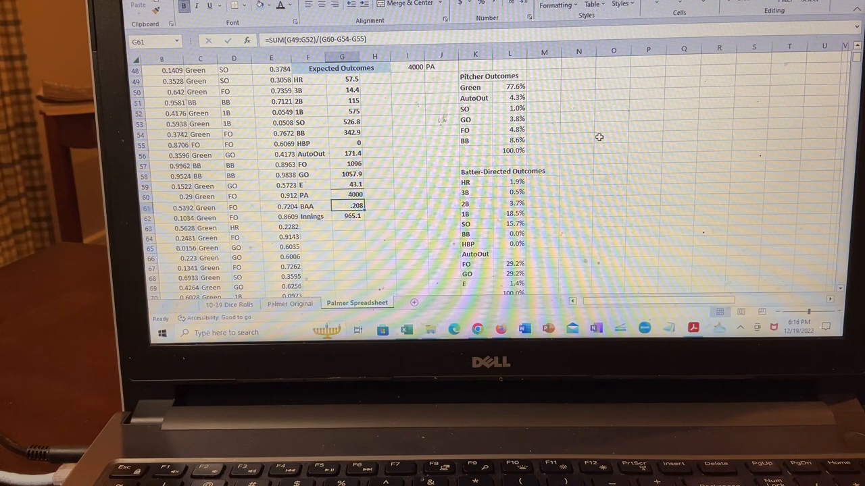
{"action": "mouse_move", "coordinate": [445, 310]}
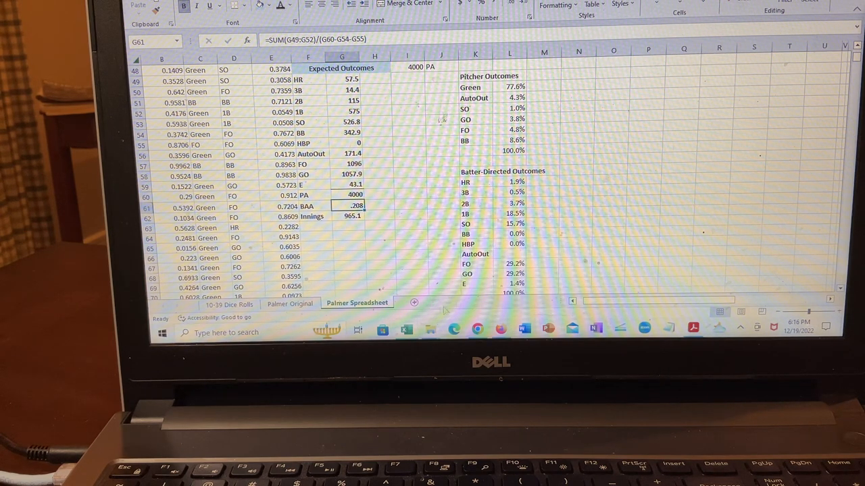
{"action": "left_click", "coordinate": [330, 303]}
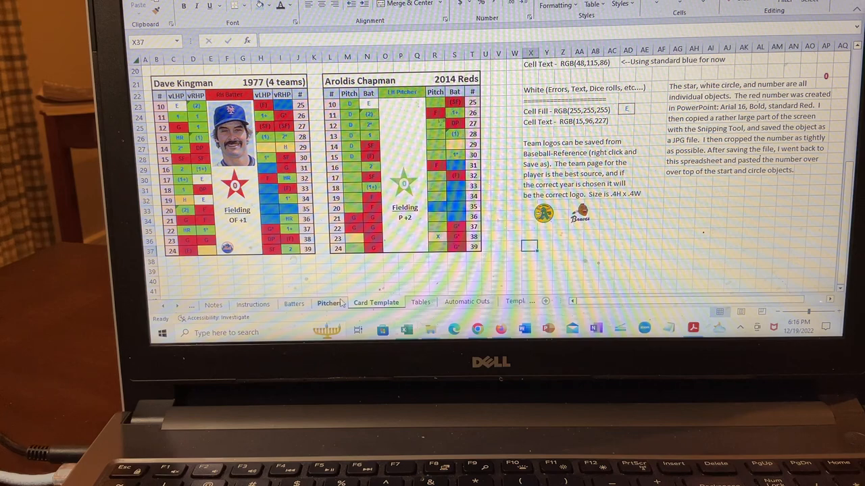
{"action": "left_click", "coordinate": [375, 302]}
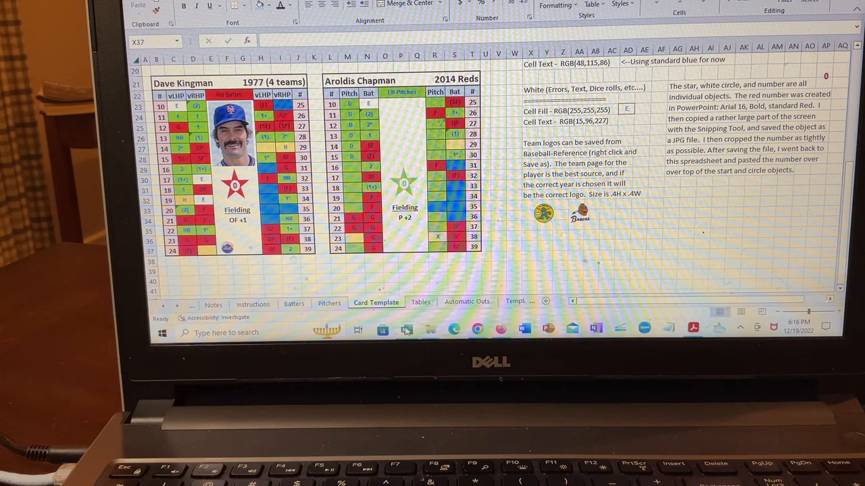
{"action": "left_click", "coordinate": [356, 302]}
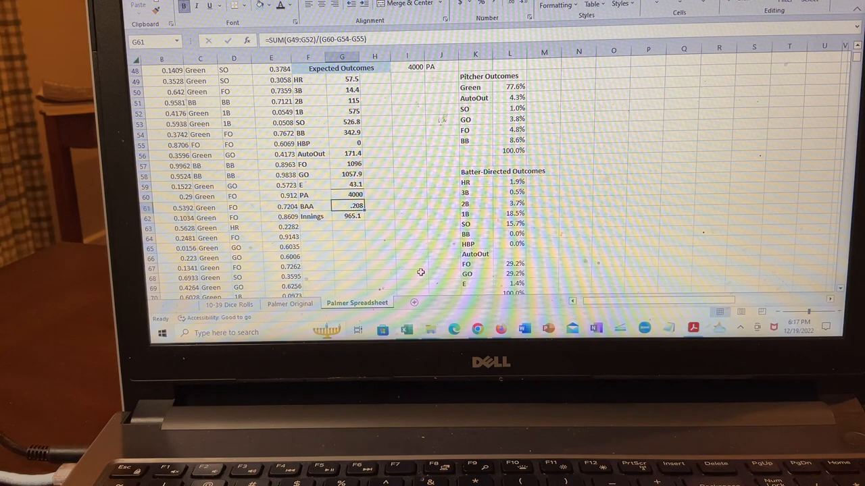
{"action": "mouse_move", "coordinate": [430, 256]}
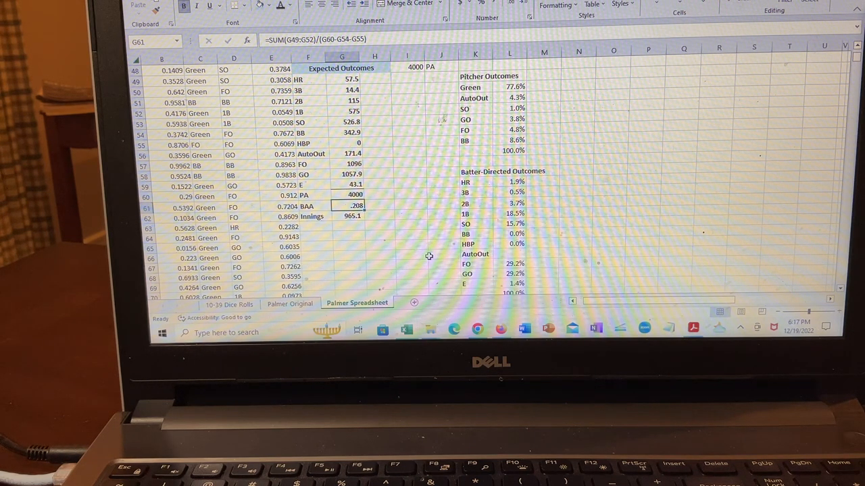